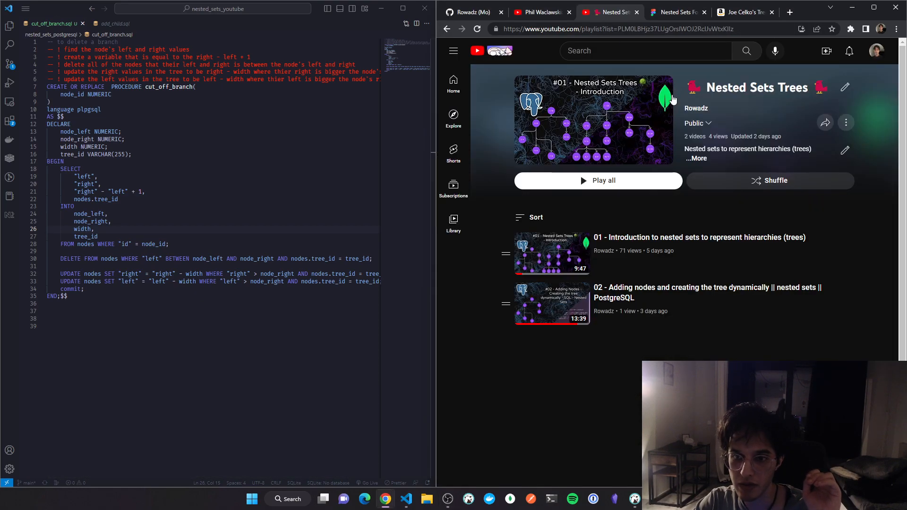
pyautogui.moveTo(533, 54)
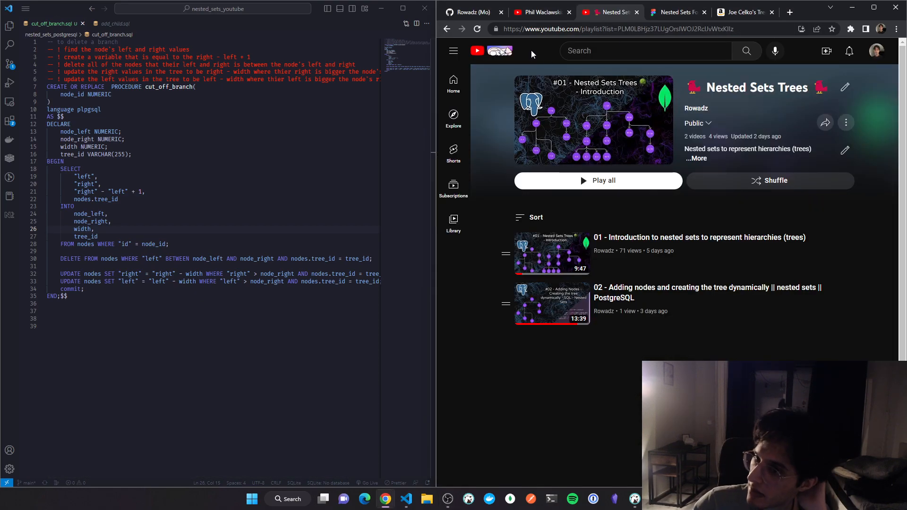
pyautogui.moveTo(545, 55)
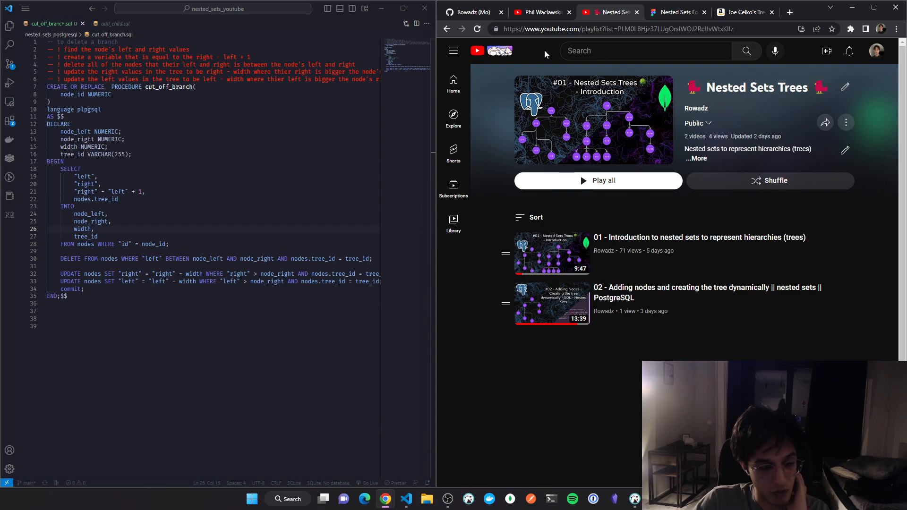
pyautogui.moveTo(803, 257)
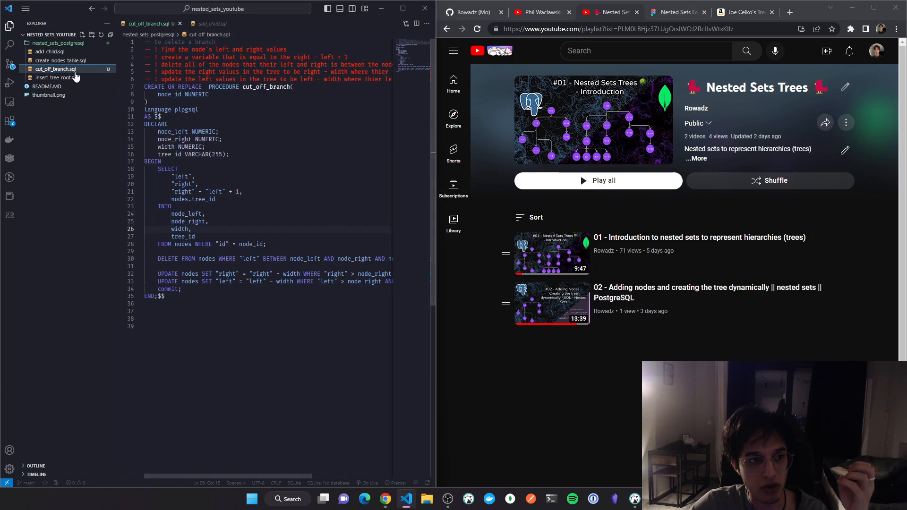
# Glance at the add_child procedure, return to cut_off_branch, then show the nested sets tree board
pyautogui.click(51, 58)
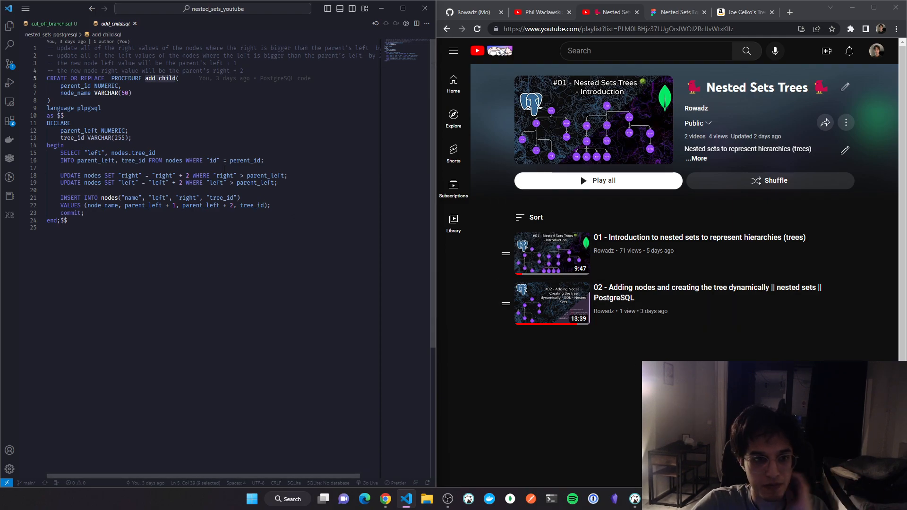
pyautogui.click(52, 24)
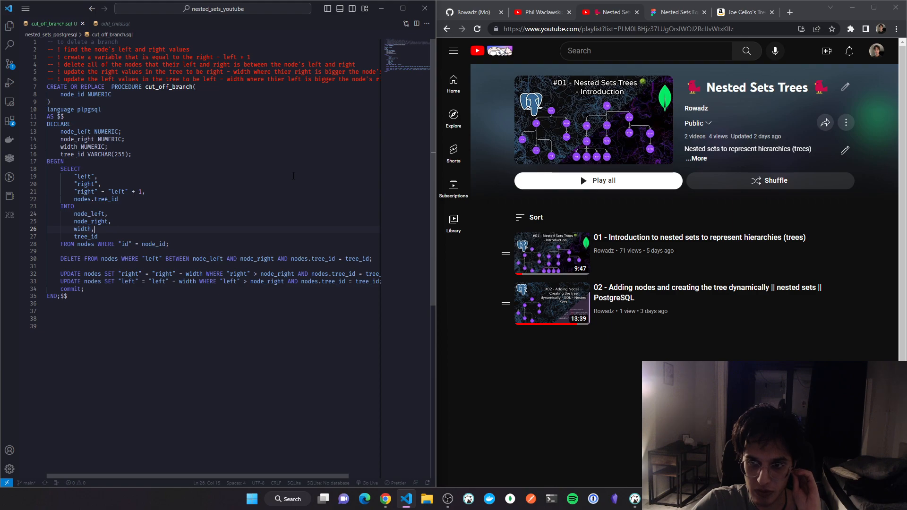
pyautogui.moveTo(501, 180)
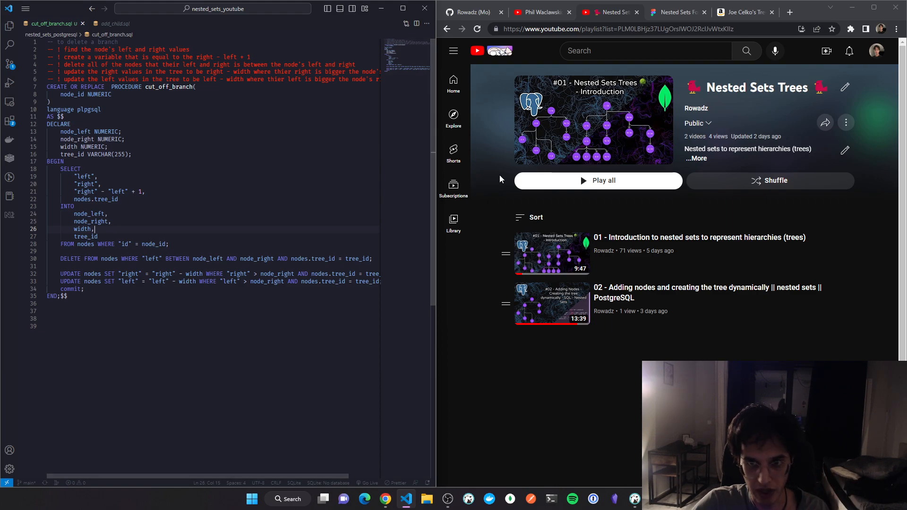
pyautogui.moveTo(595, 147)
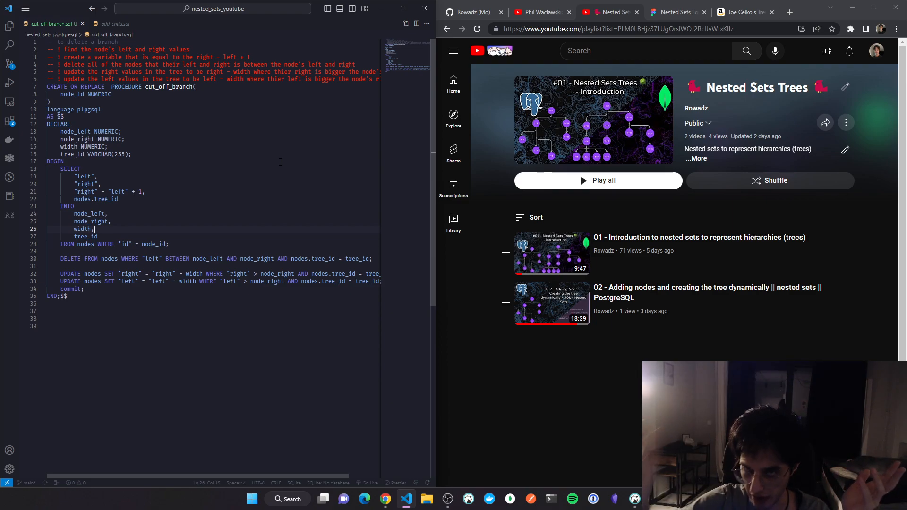
pyautogui.click(677, 13)
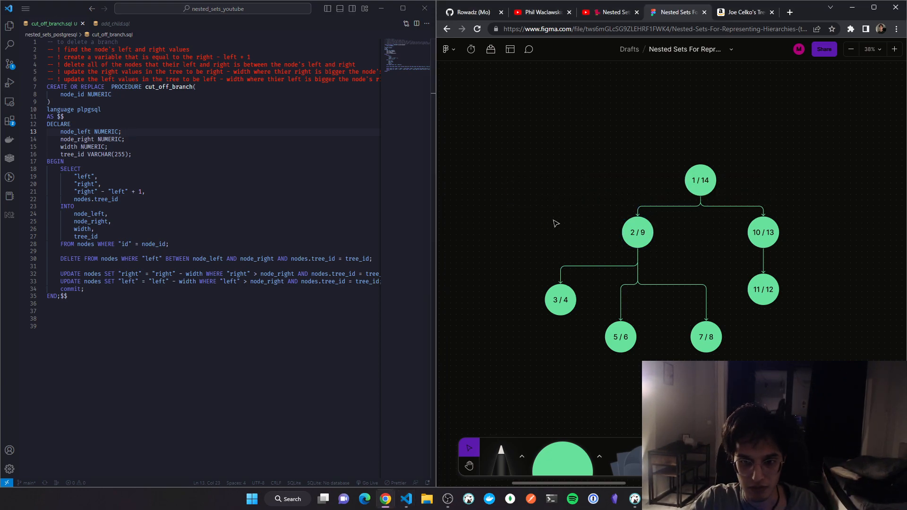
pyautogui.moveTo(577, 230)
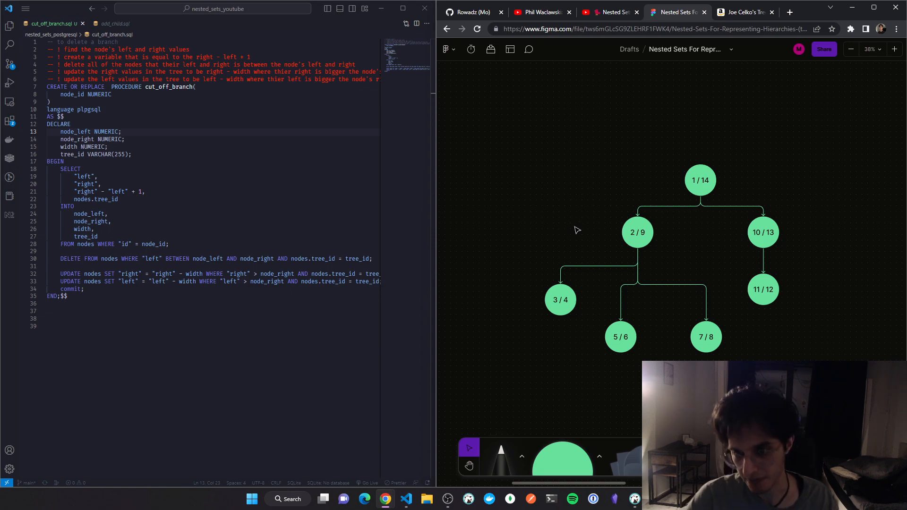
# Select the 2 / 9 node in the tree diagram
pyautogui.click(638, 233)
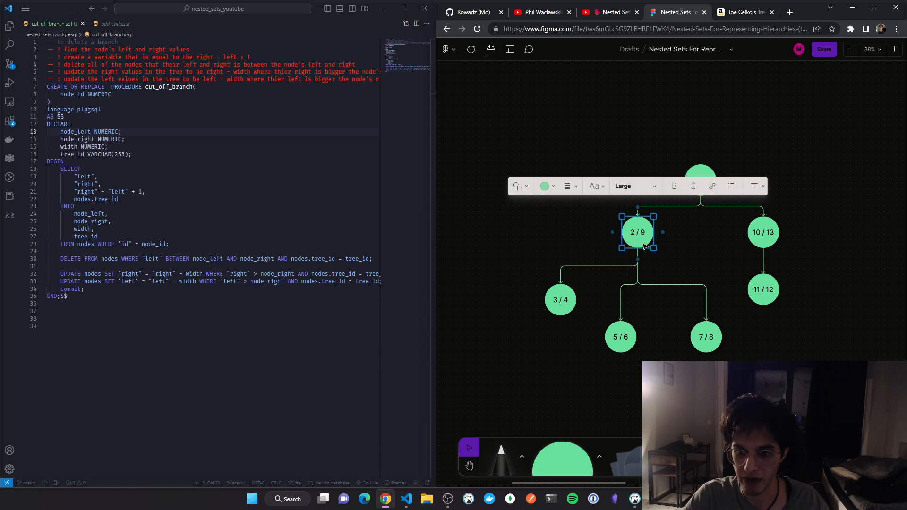
pyautogui.moveTo(610, 230)
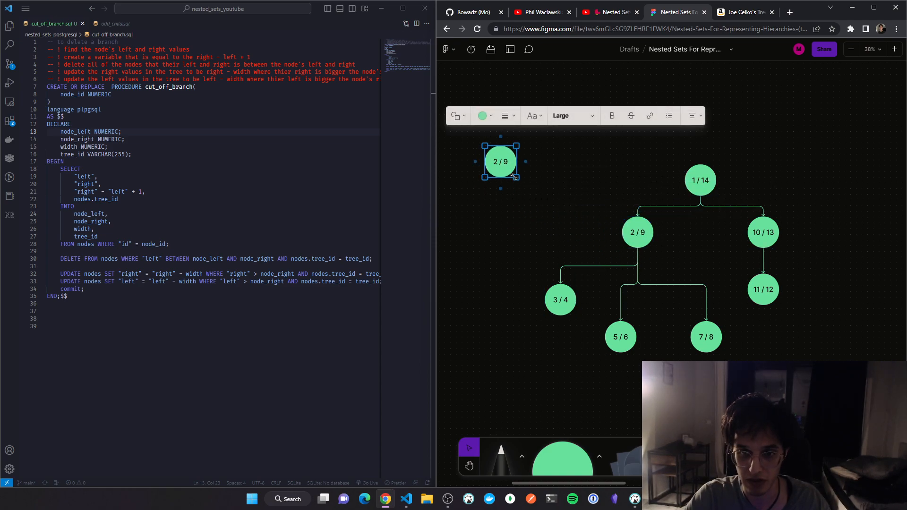
pyautogui.moveTo(517, 177)
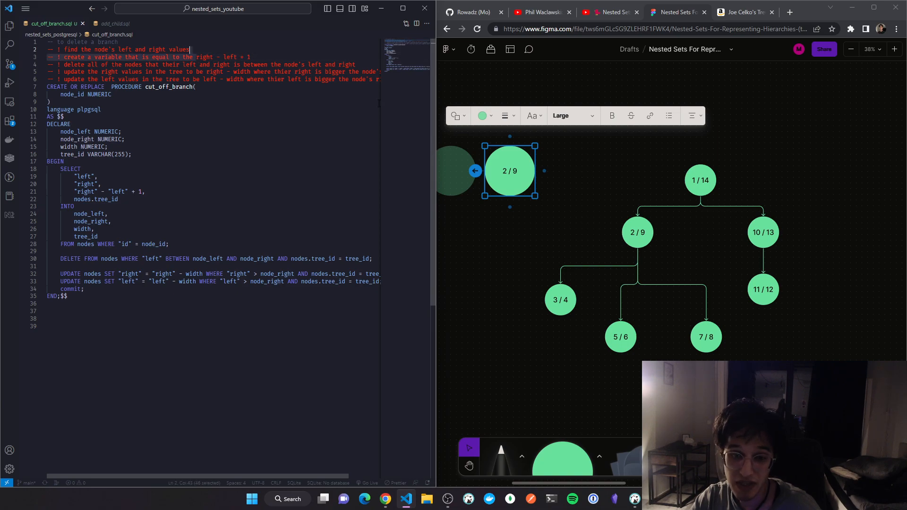
pyautogui.moveTo(521, 176)
pyautogui.write(' / 8')
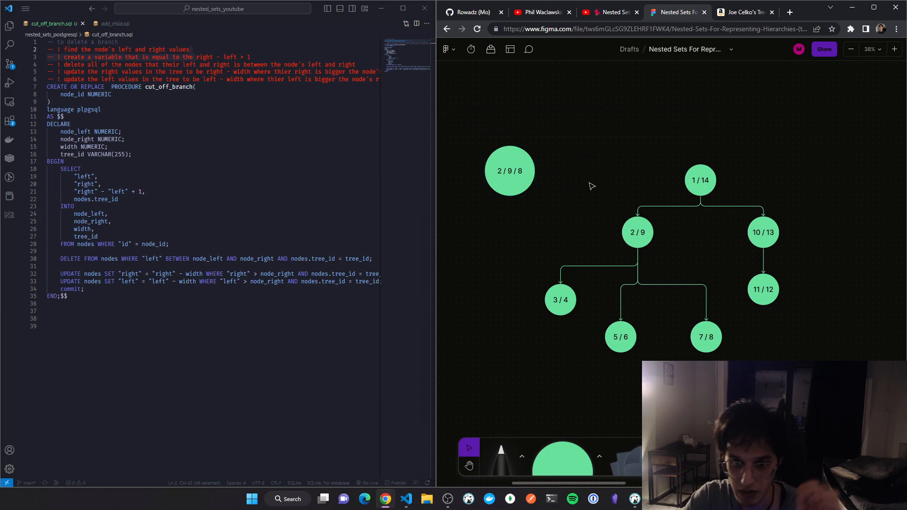
pyautogui.moveTo(591, 148)
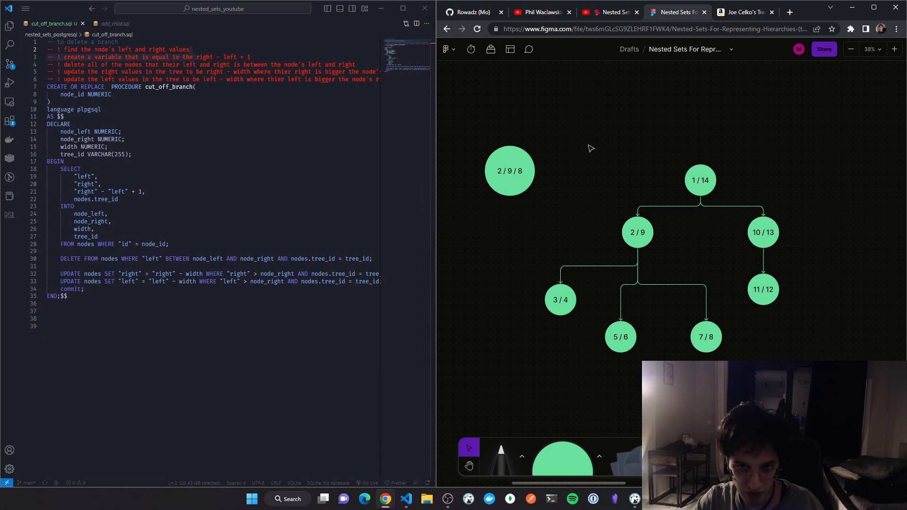
pyautogui.moveTo(650, 143)
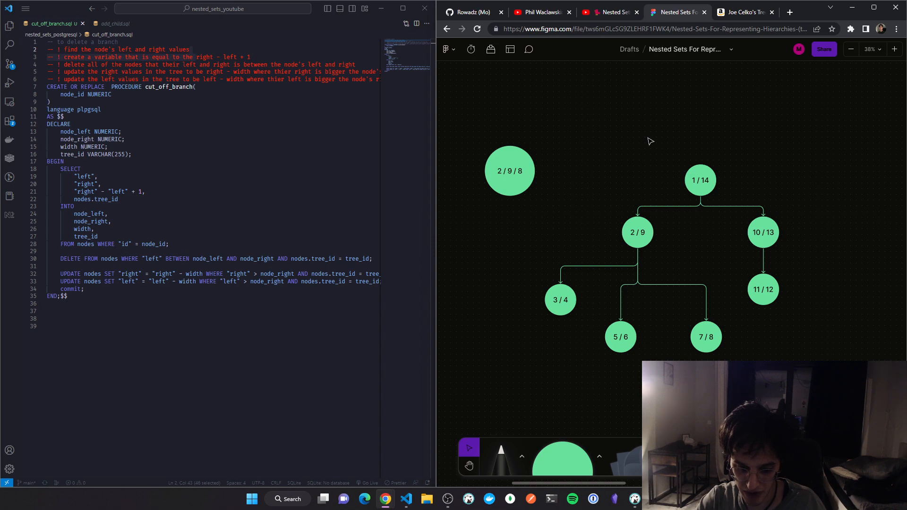
pyautogui.moveTo(542, 235)
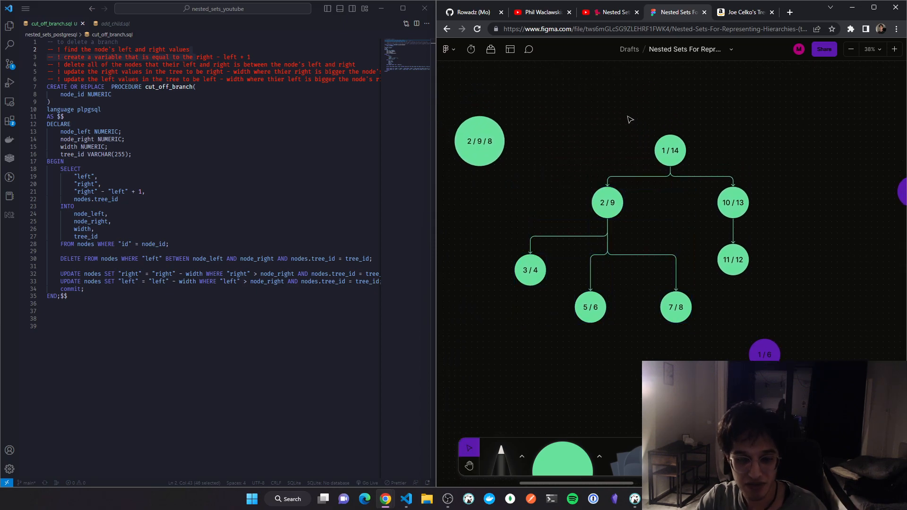
pyautogui.moveTo(620, 115)
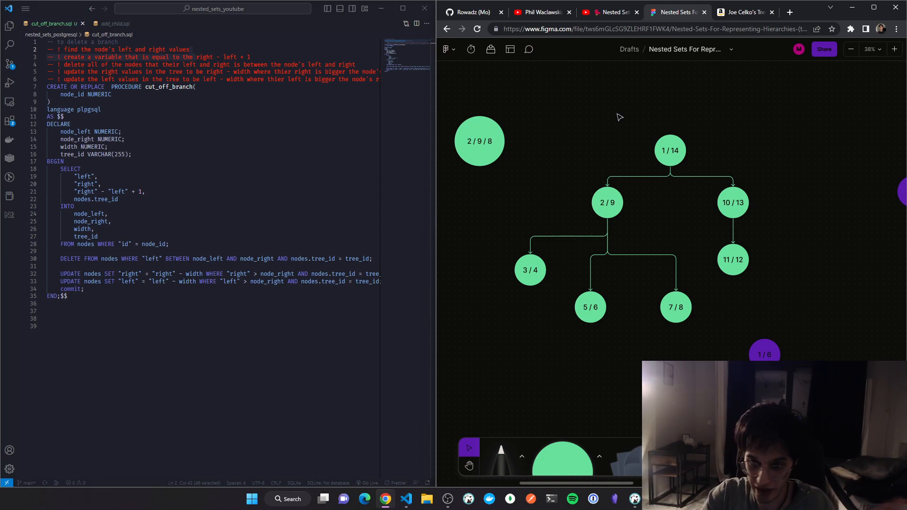
pyautogui.moveTo(576, 92)
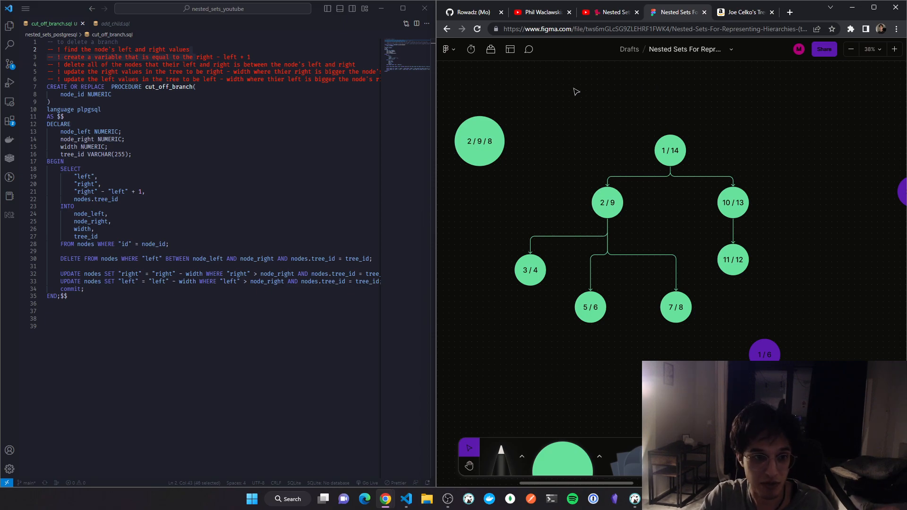
pyautogui.moveTo(563, 108)
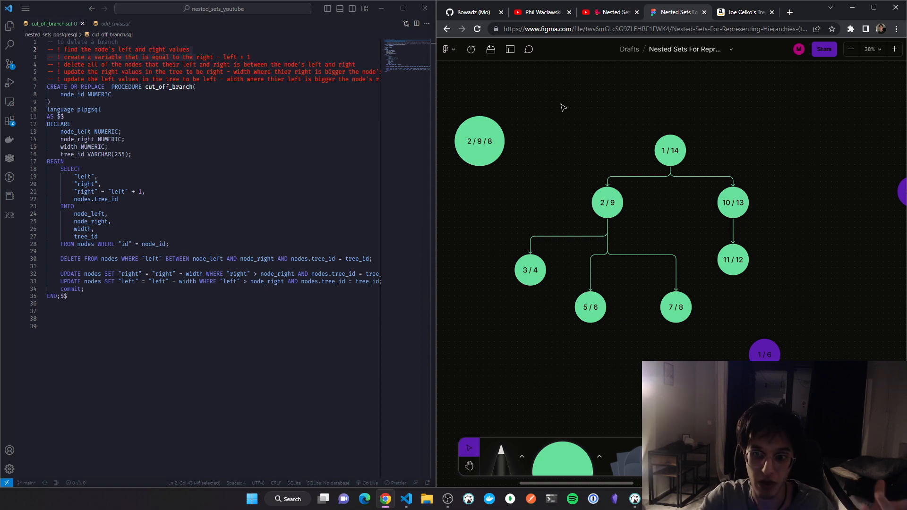
pyautogui.moveTo(597, 105)
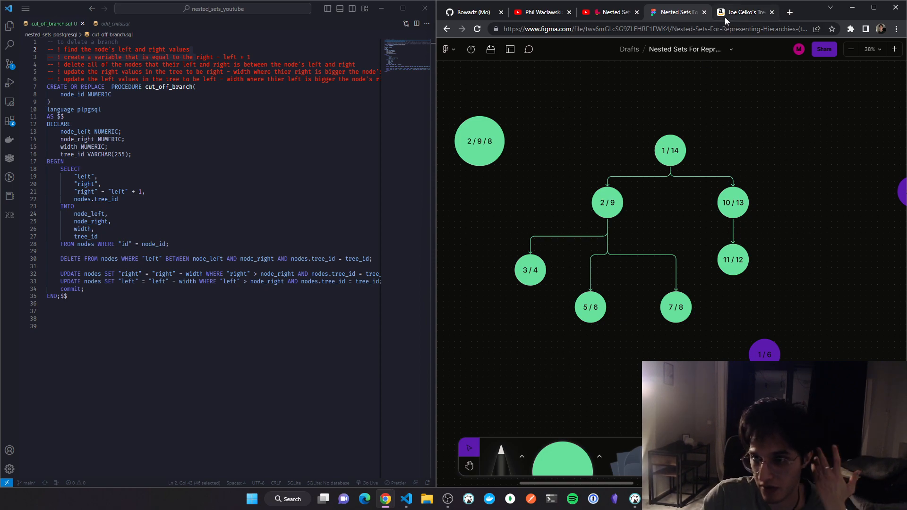
# Highlight the title of Joe Celko's trees and hierarchies book, then show the hierarchical MySQL data talk
pyautogui.click(746, 13)
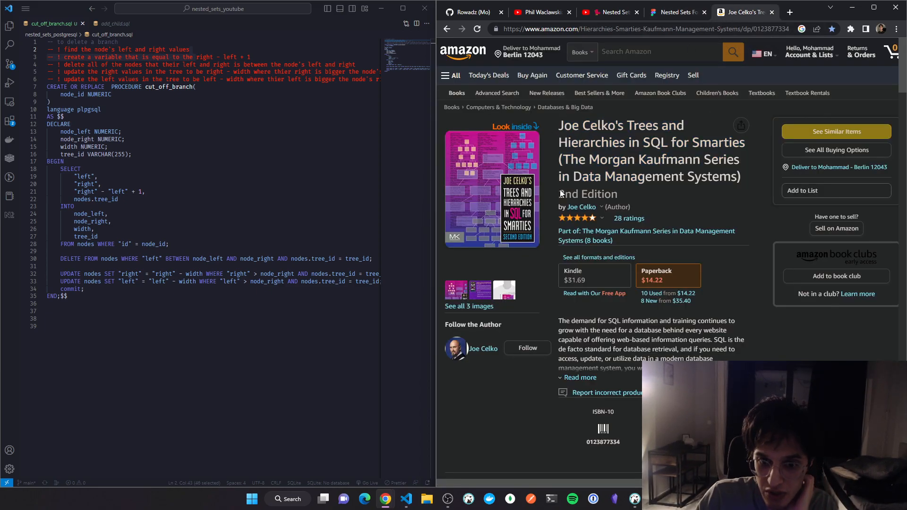
pyautogui.moveTo(559, 125); pyautogui.dragTo(628, 143)
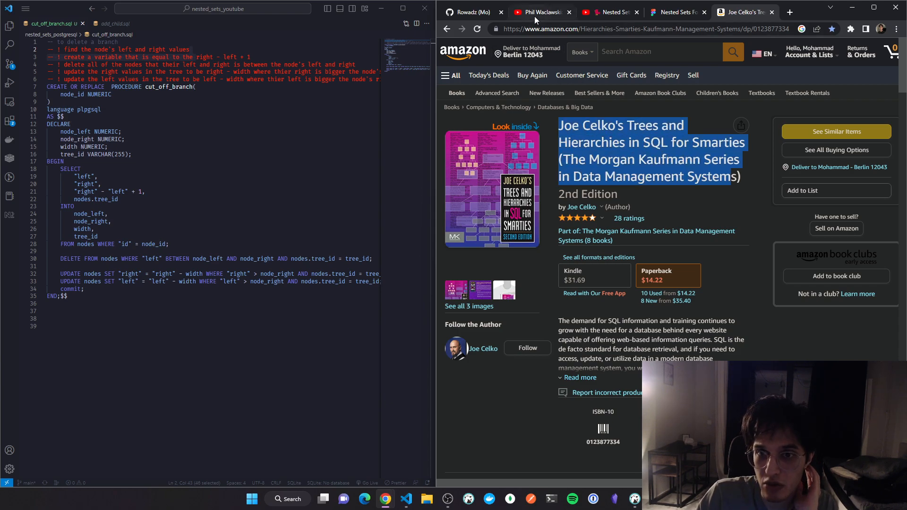
pyautogui.click(541, 12)
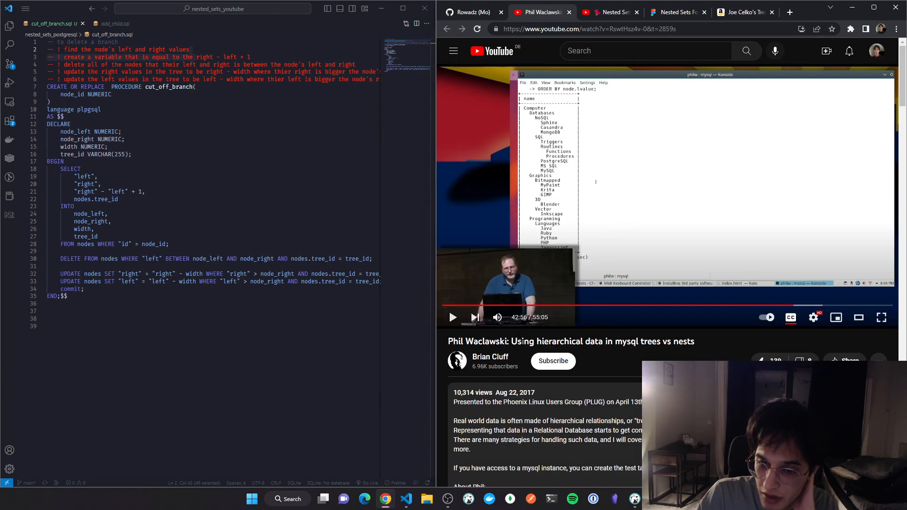
pyautogui.moveTo(676, 305)
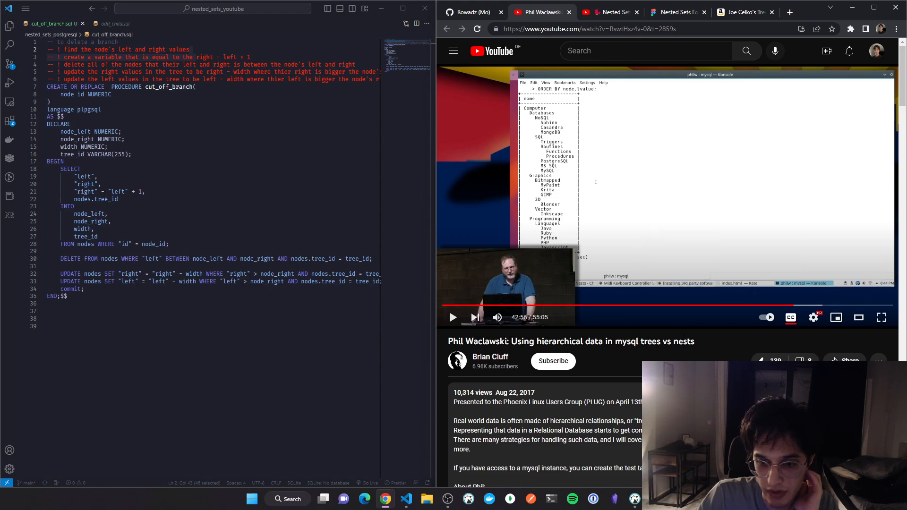
pyautogui.moveTo(717, 353)
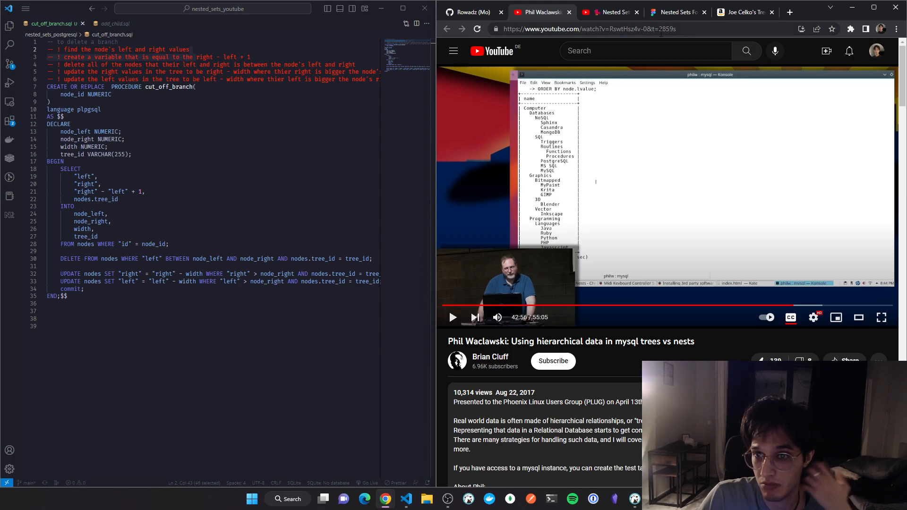
# Select the branch under node 2/9, glimpse the Nested Sets playlist, and return to the tree board
pyautogui.click(682, 11)
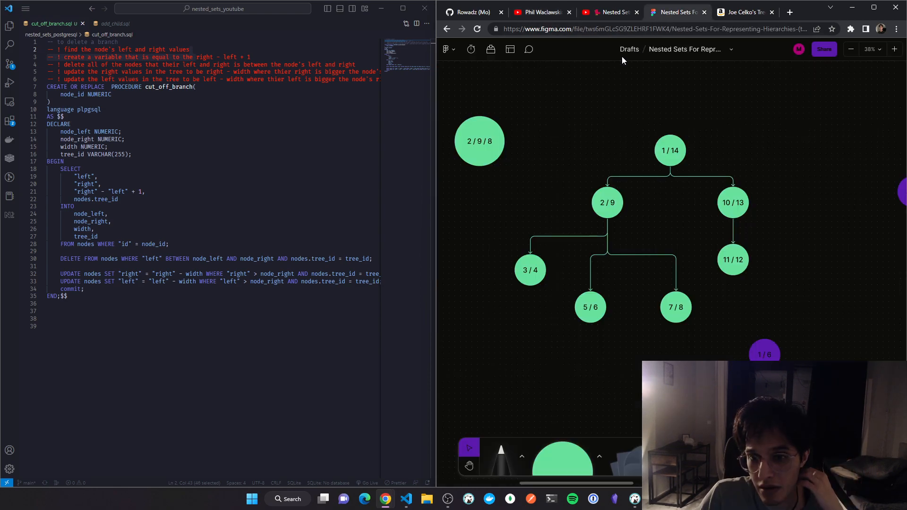
pyautogui.moveTo(573, 213)
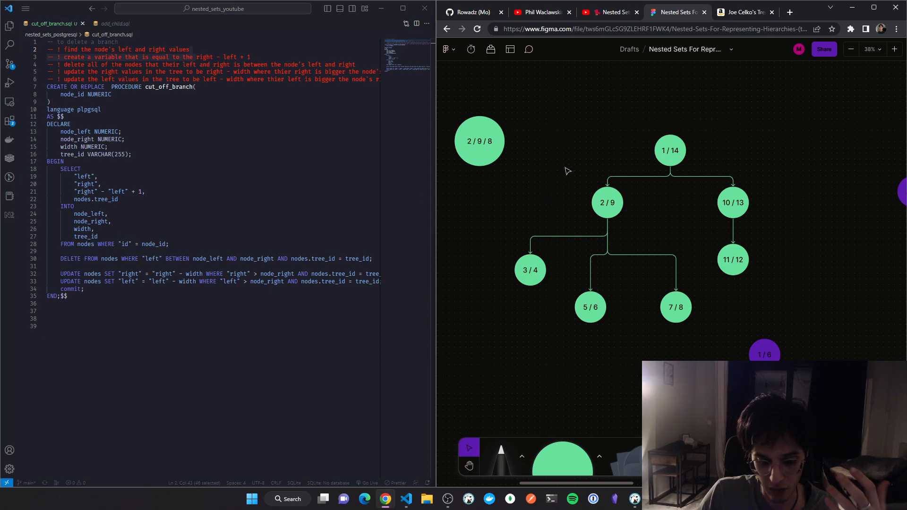
pyautogui.moveTo(565, 169)
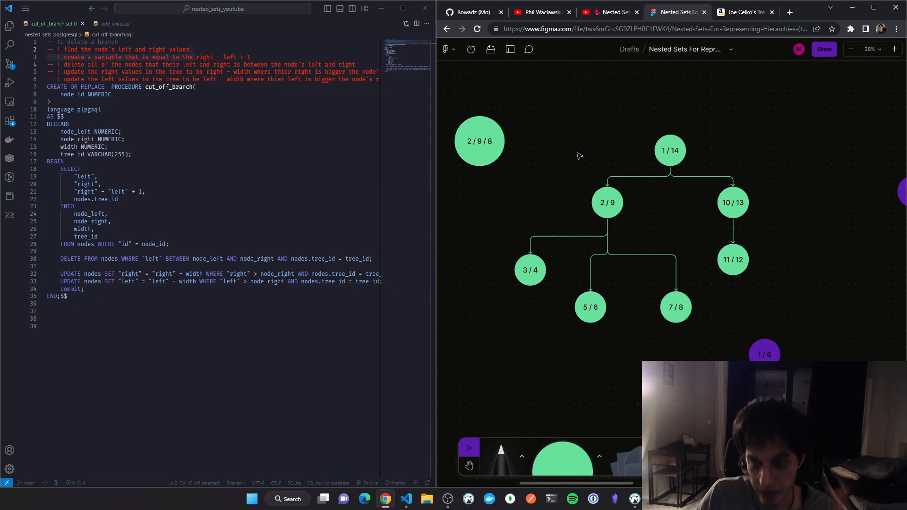
pyautogui.moveTo(591, 202)
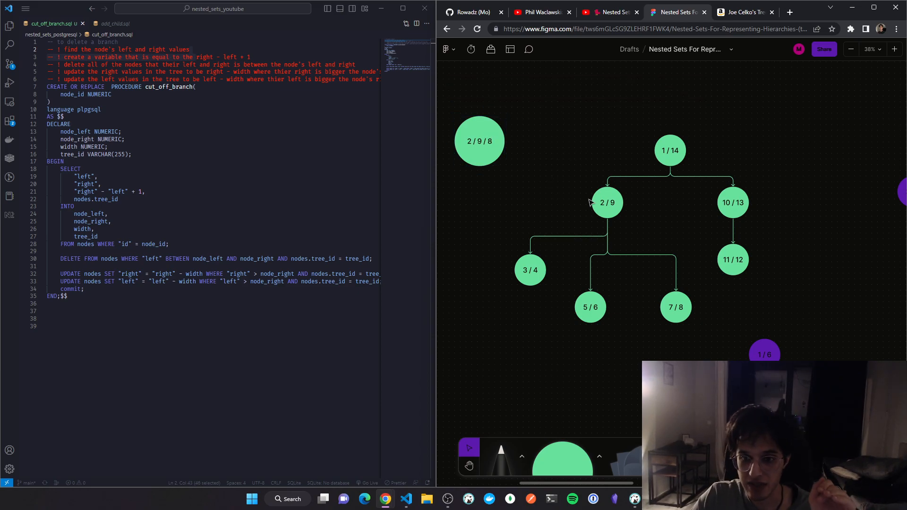
pyautogui.click(607, 203)
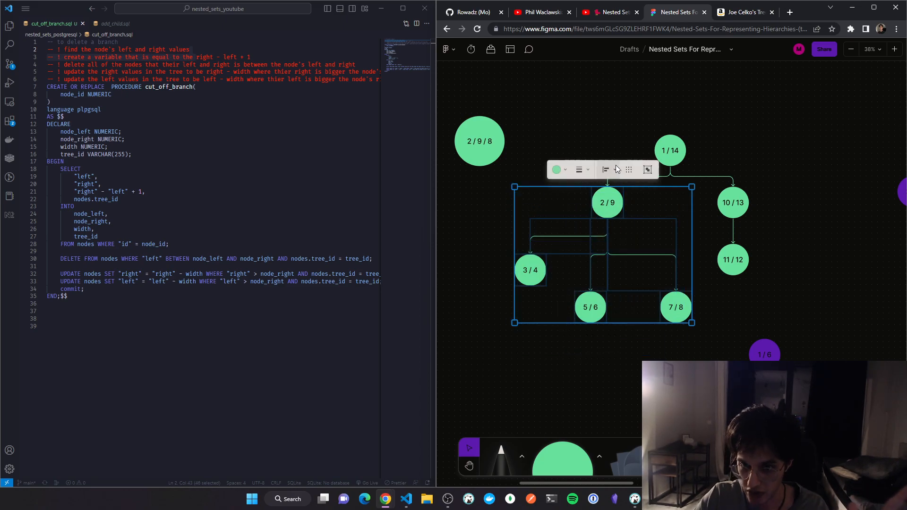
pyautogui.click(612, 13)
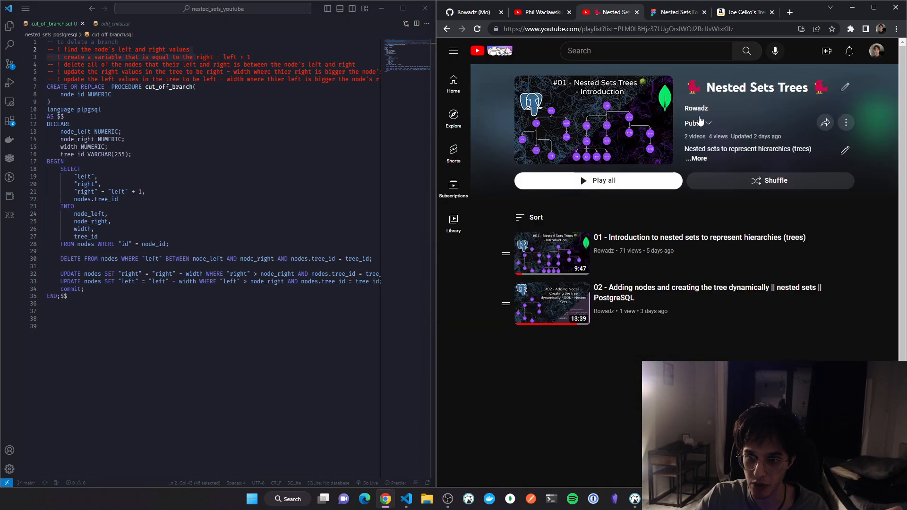
pyautogui.click(681, 12)
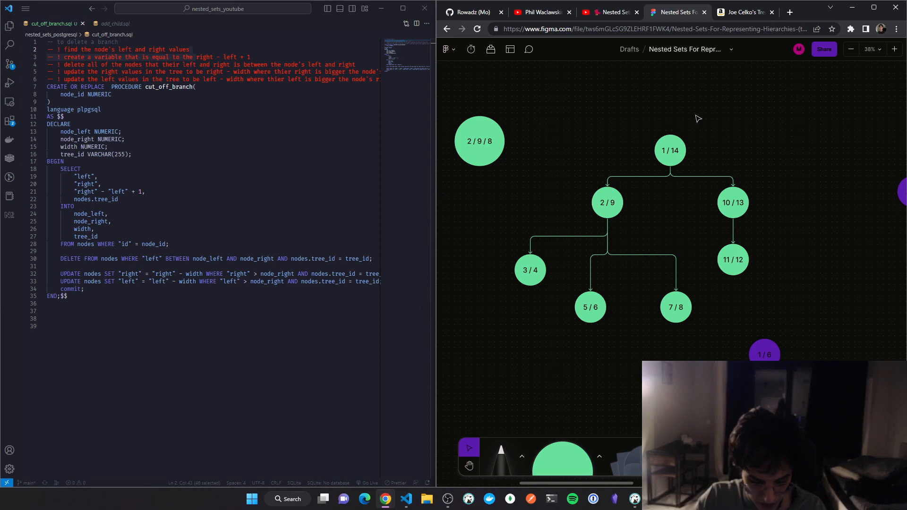
pyautogui.moveTo(586, 141)
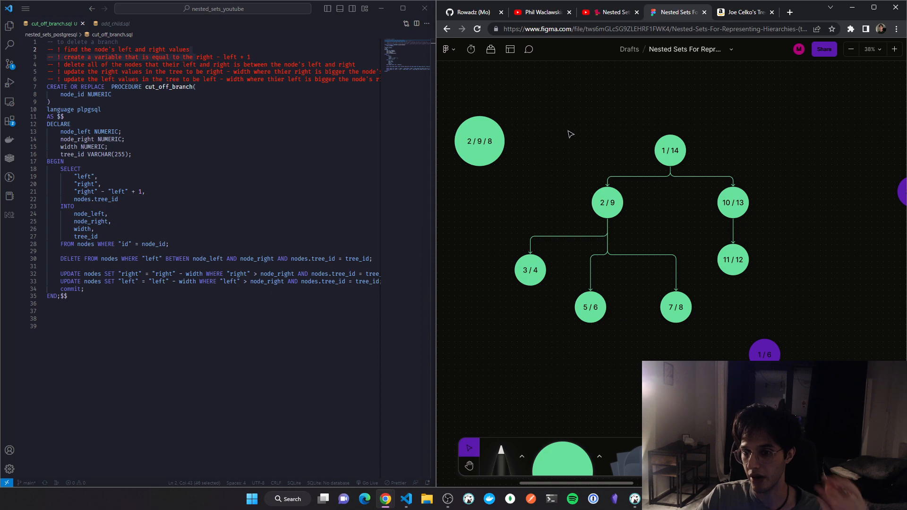
pyautogui.moveTo(599, 134)
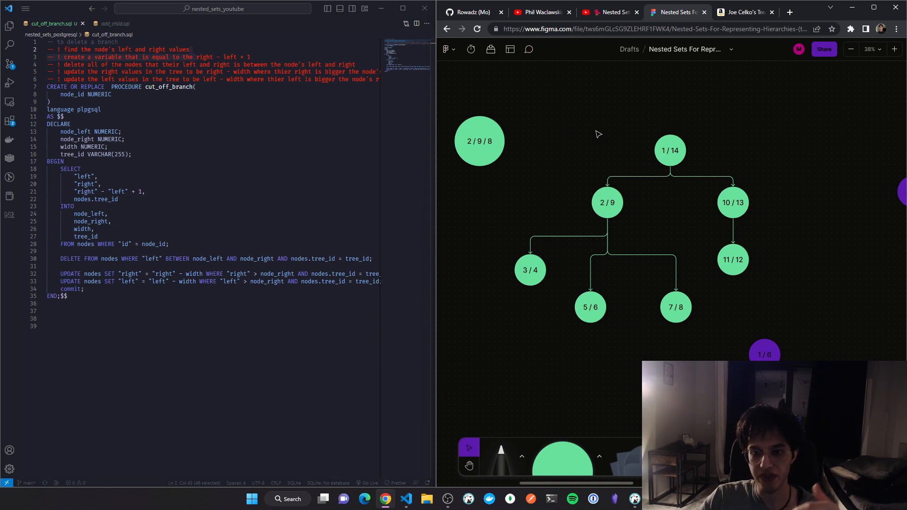
pyautogui.moveTo(582, 129)
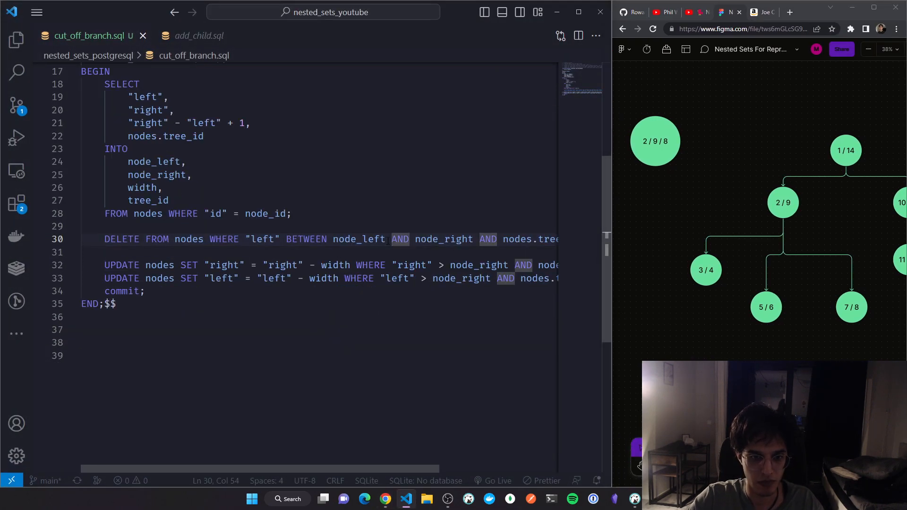
# Break the DELETE FROM nodes statement so its BETWEEN condition starts a new line
pyautogui.press('Enter')
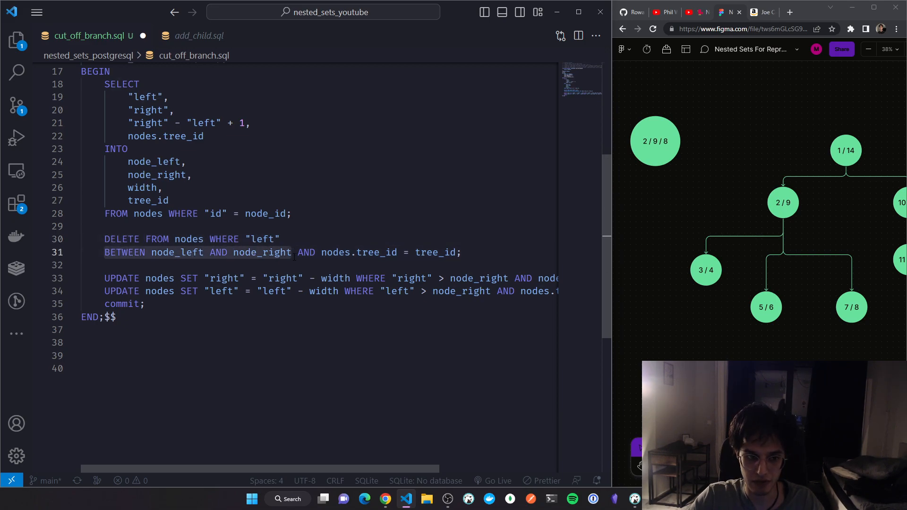
pyautogui.moveTo(667, 155)
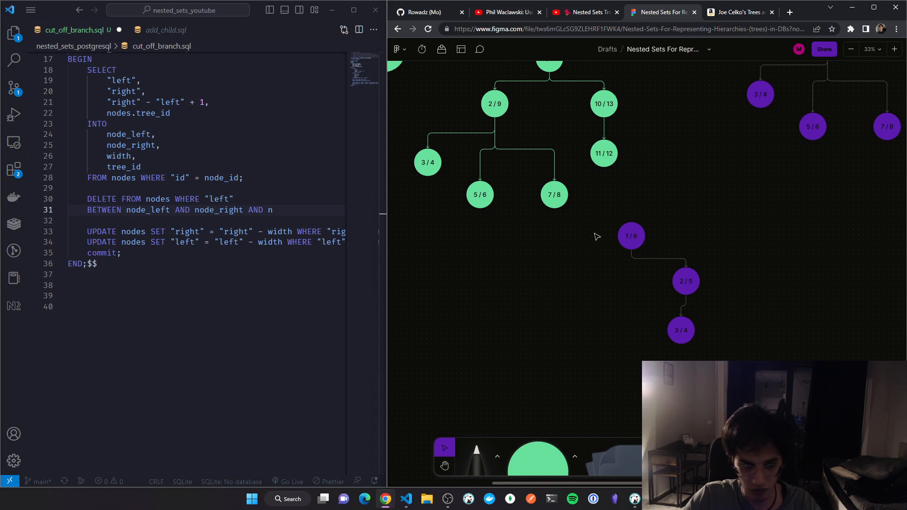
# Pan the board, select the 2/9 node and begin a nodes.tree_id = check in the DELETE condition
pyautogui.click(631, 237)
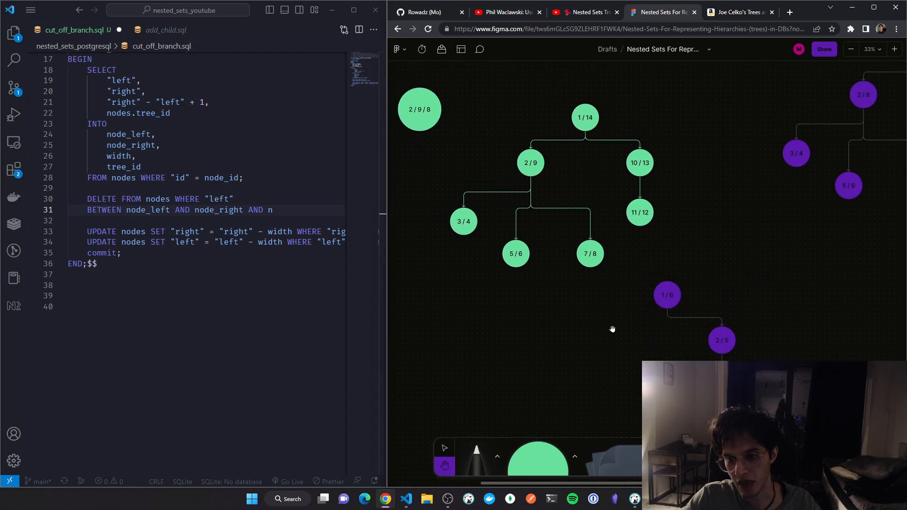
pyautogui.click(585, 118)
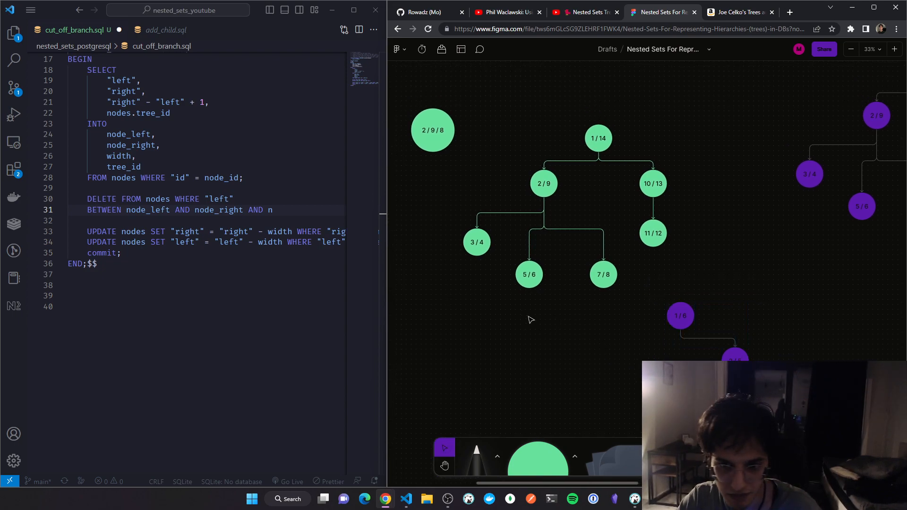
pyautogui.moveTo(550, 192)
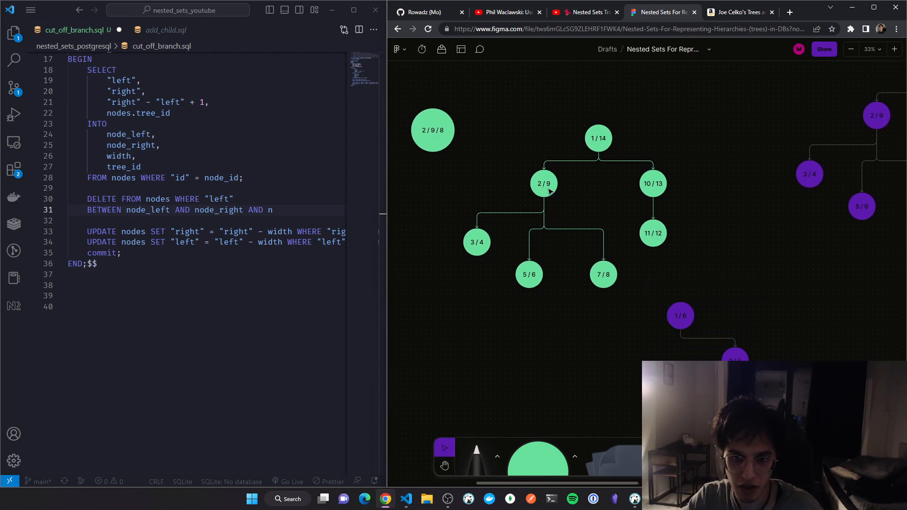
pyautogui.click(545, 183)
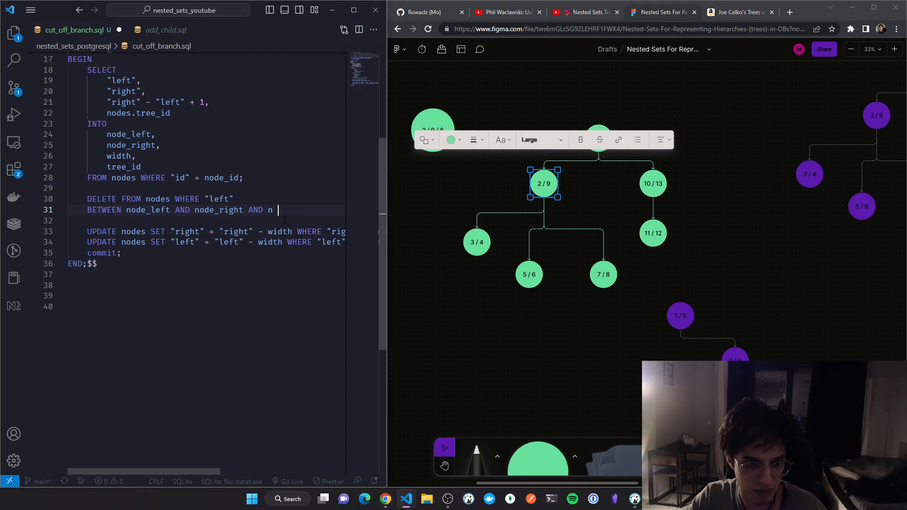
pyautogui.write('odes.tree_id =')
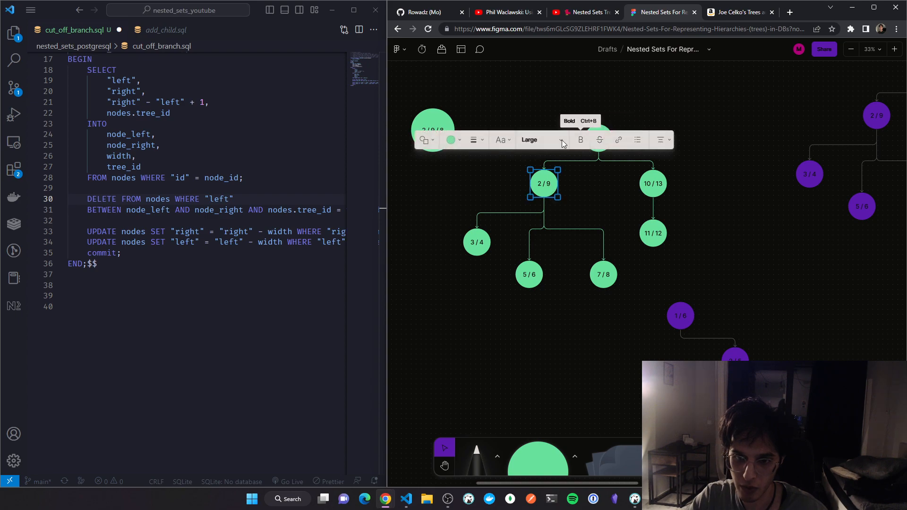
# Fill the 2/9 node red as cut and move on to the 3/4 node's fill colours
pyautogui.click(450, 140)
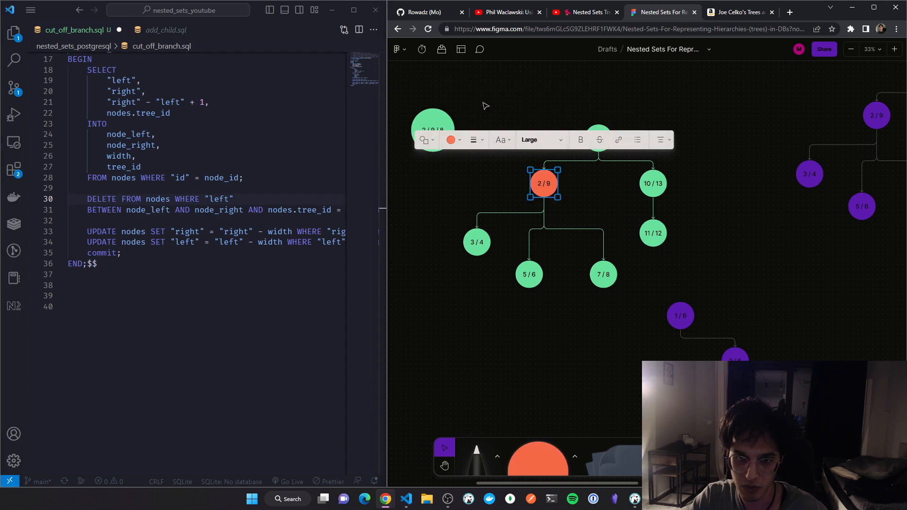
pyautogui.click(450, 140)
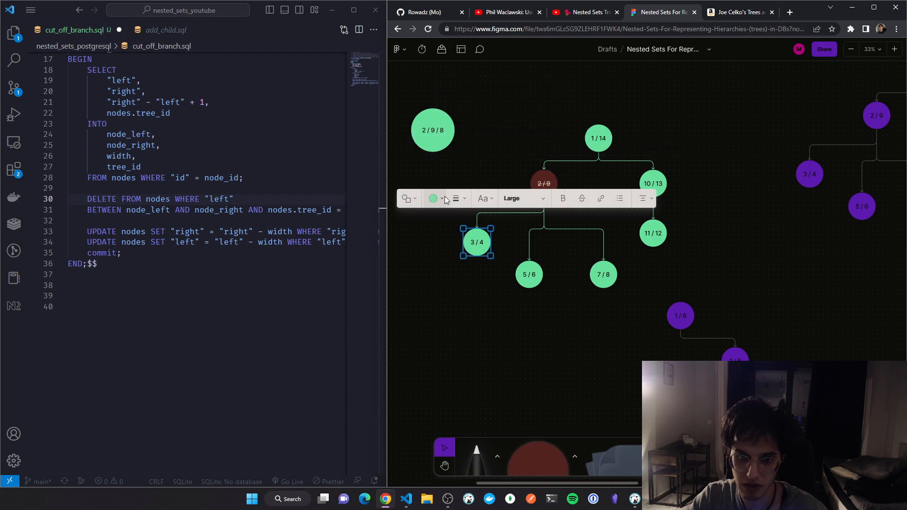
pyautogui.click(530, 274)
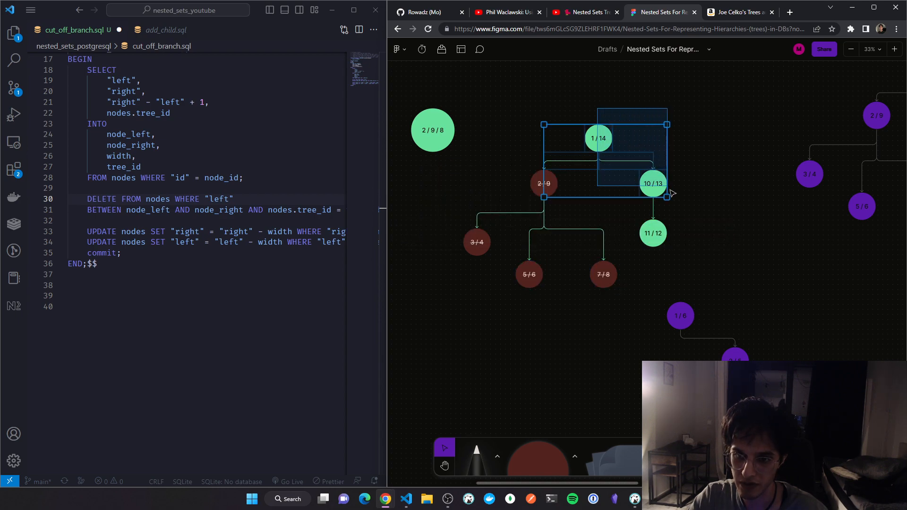
pyautogui.moveTo(666, 196); pyautogui.dragTo(749, 223)
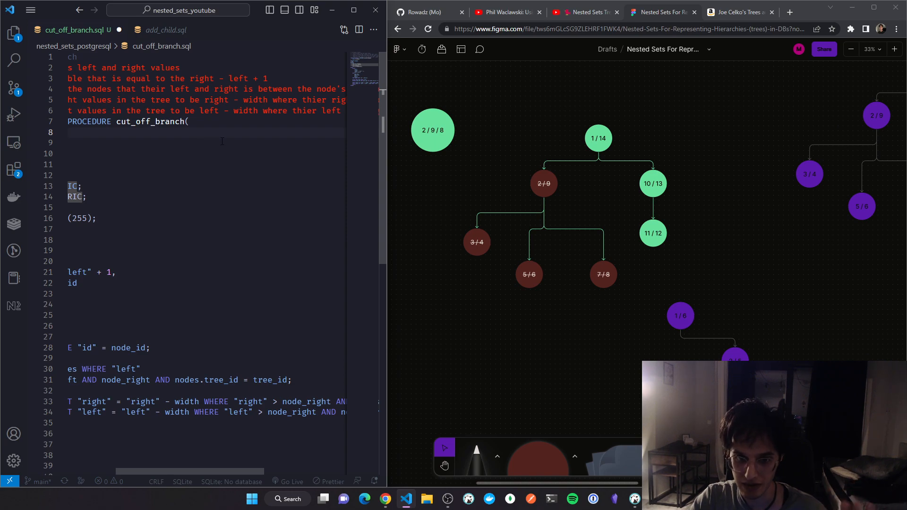
pyautogui.moveTo(529, 184)
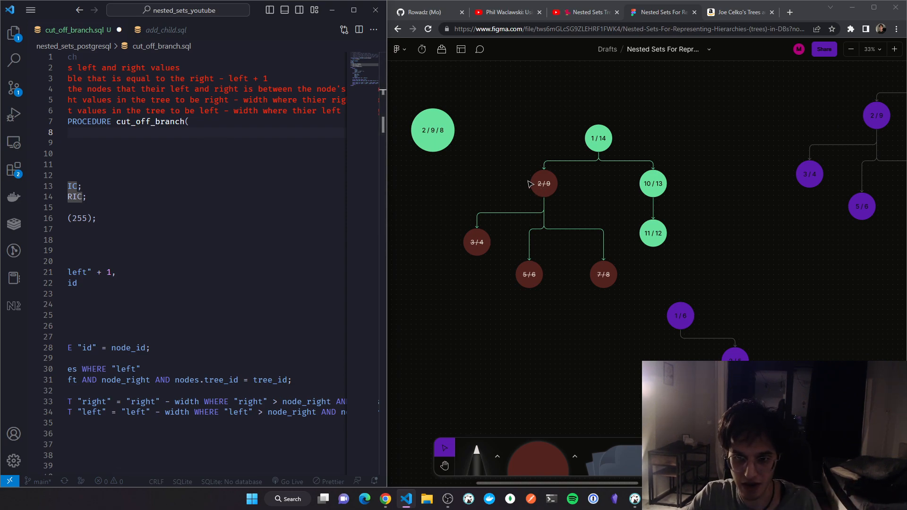
pyautogui.moveTo(545, 189)
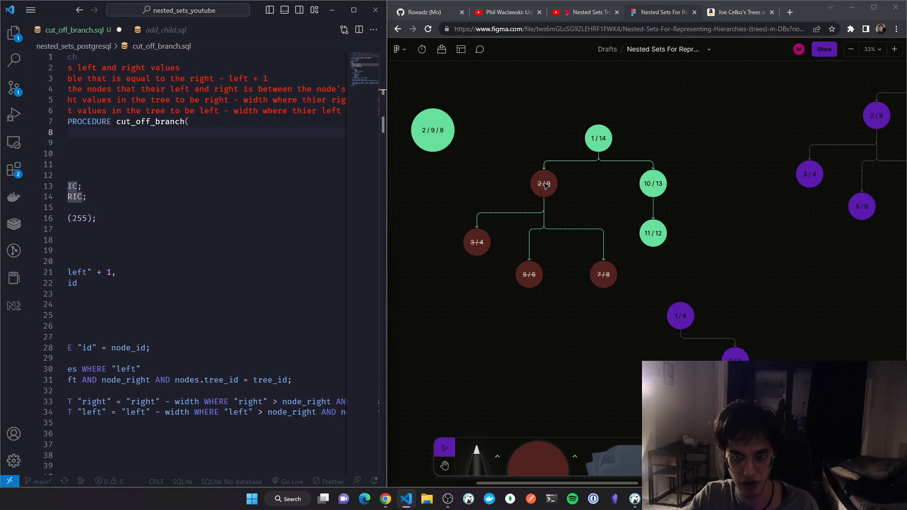
pyautogui.moveTo(617, 152)
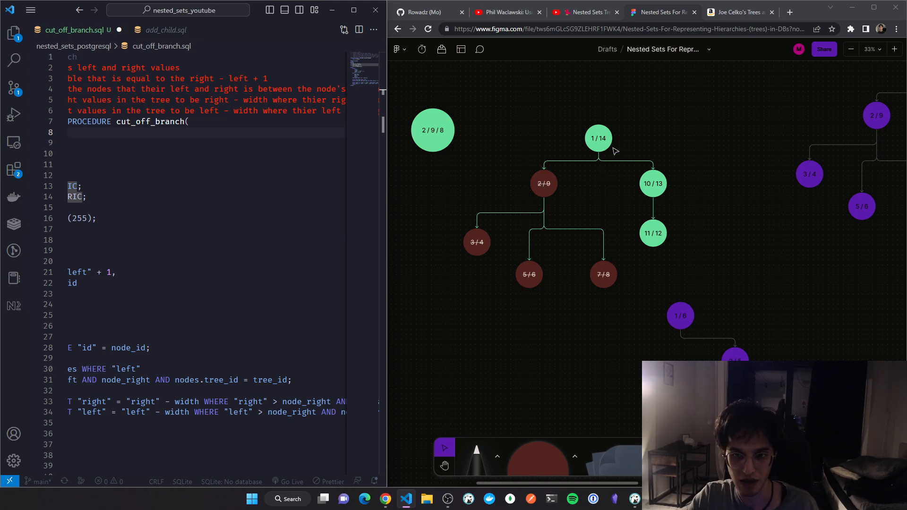
pyautogui.moveTo(620, 164)
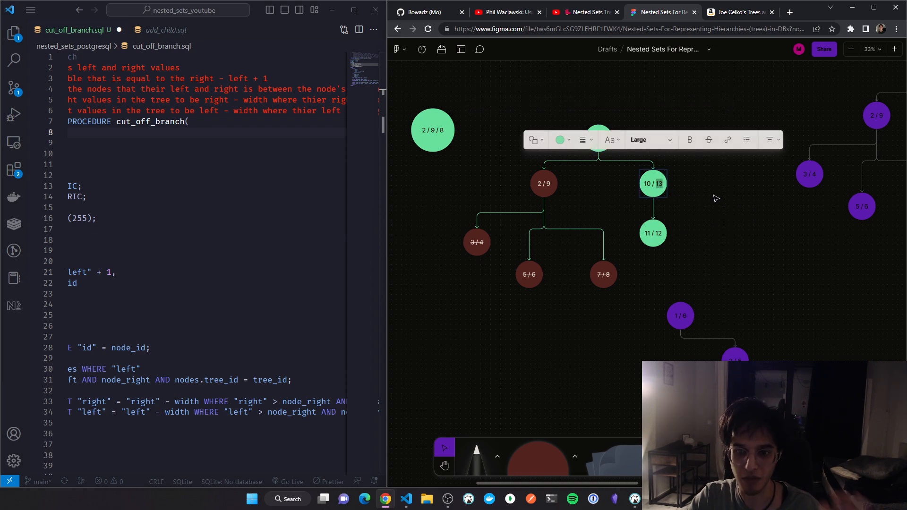
pyautogui.moveTo(688, 199)
pyautogui.write('5')
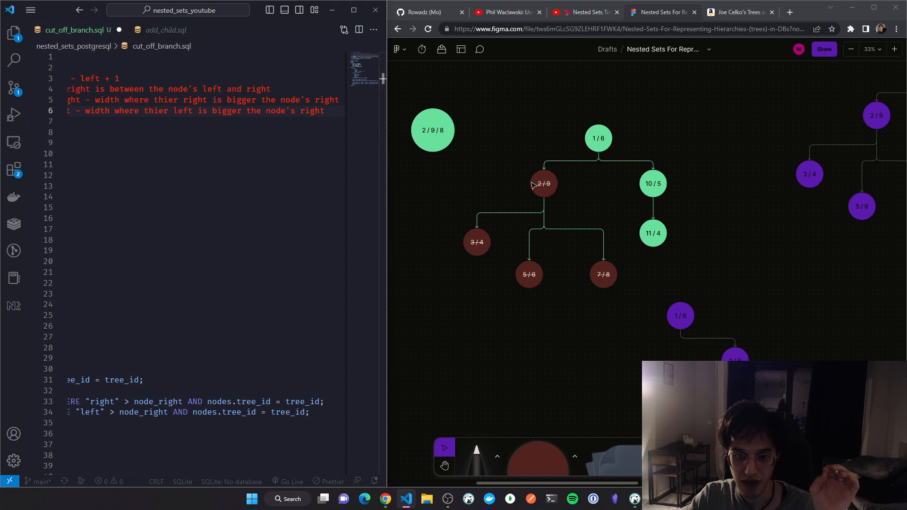
pyautogui.moveTo(678, 140)
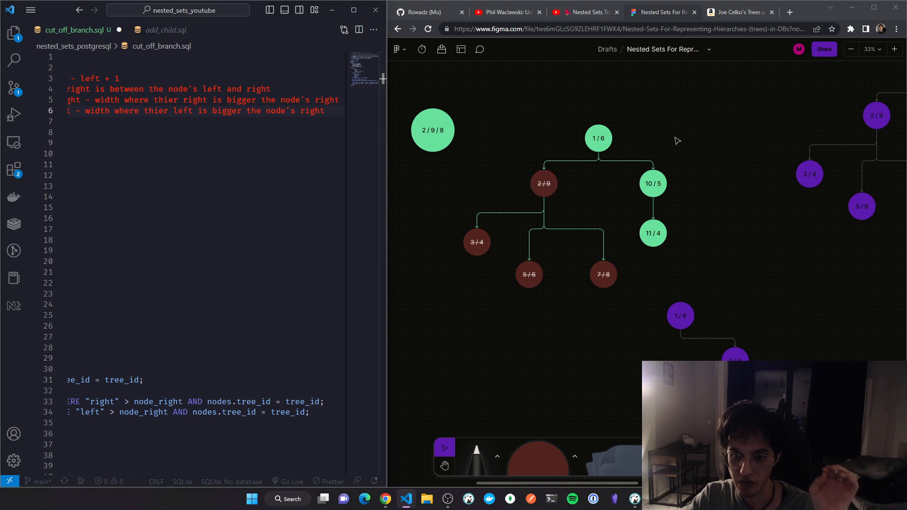
pyautogui.moveTo(673, 238)
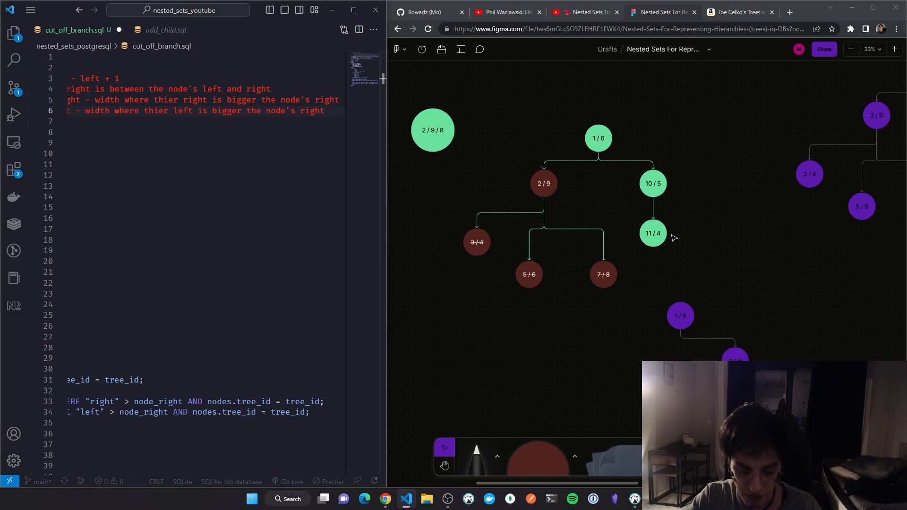
pyautogui.moveTo(628, 222)
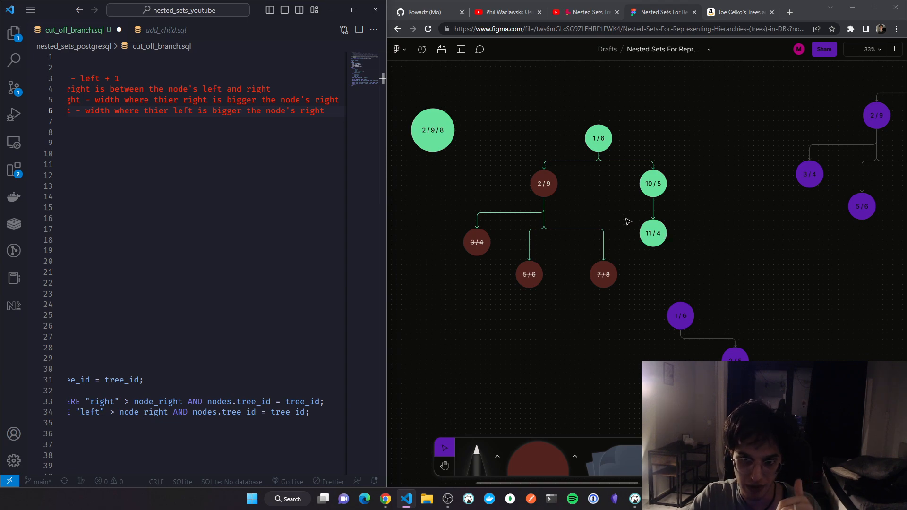
pyautogui.moveTo(548, 188)
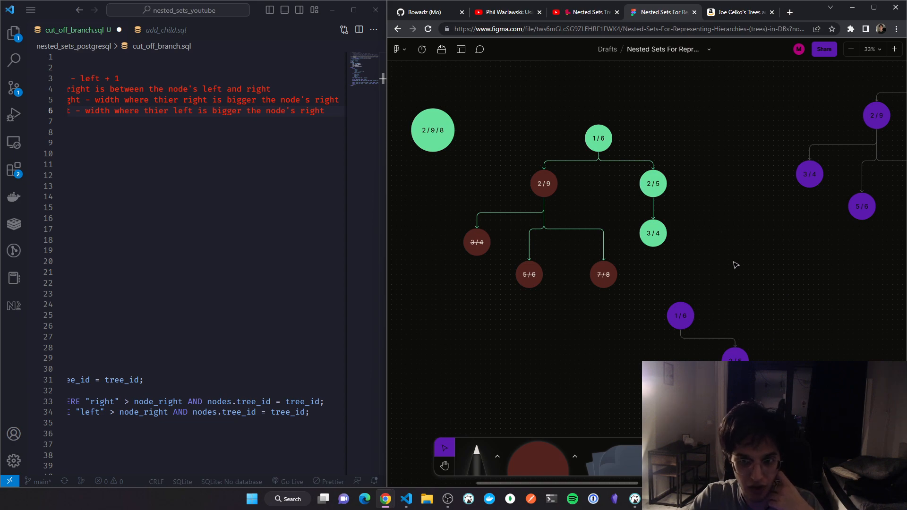
pyautogui.moveTo(586, 311)
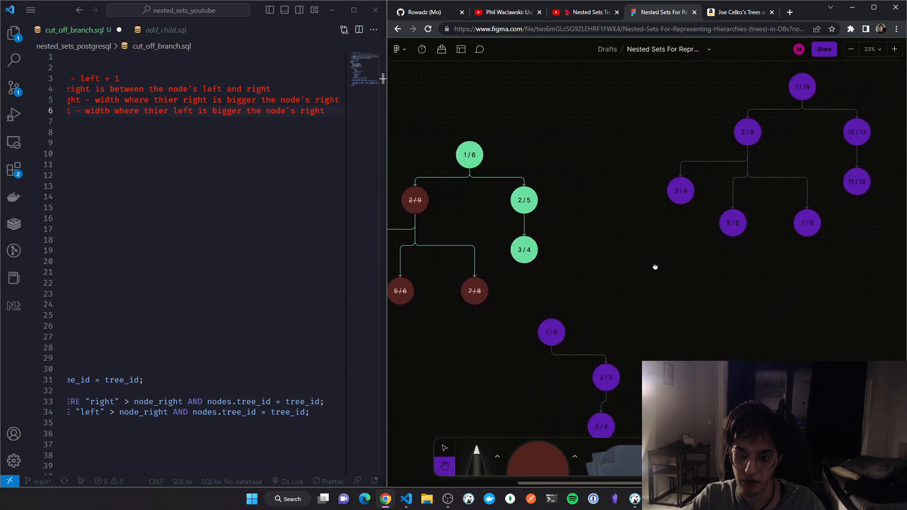
# Zoom out over the whole 1 / 26 tree and highlight the right value 13 in node 2/13
pyautogui.scroll(-3)
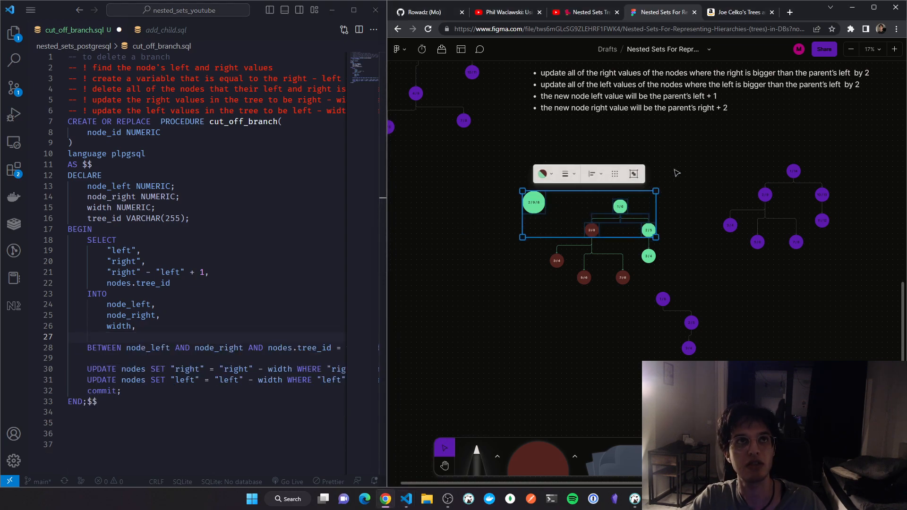
pyautogui.moveTo(669, 171)
pyautogui.write('tree_id')
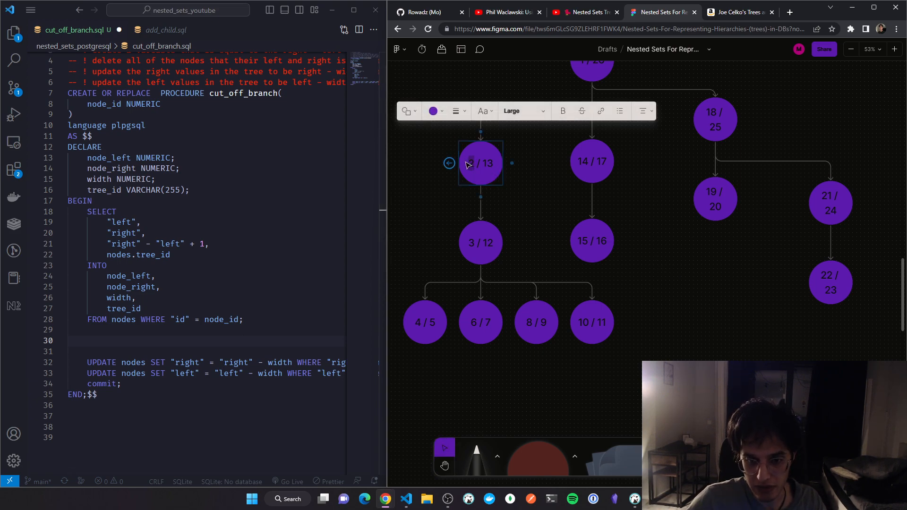
pyautogui.moveTo(580, 298)
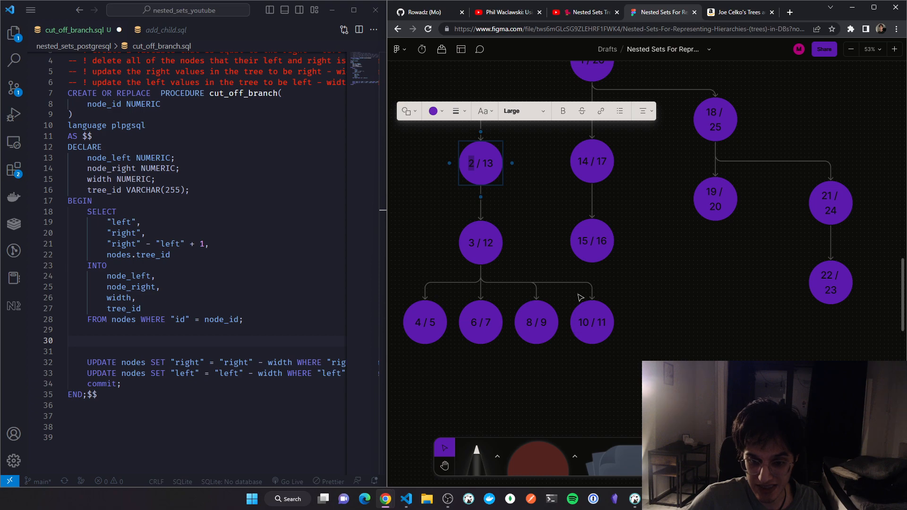
pyautogui.moveTo(422, 274)
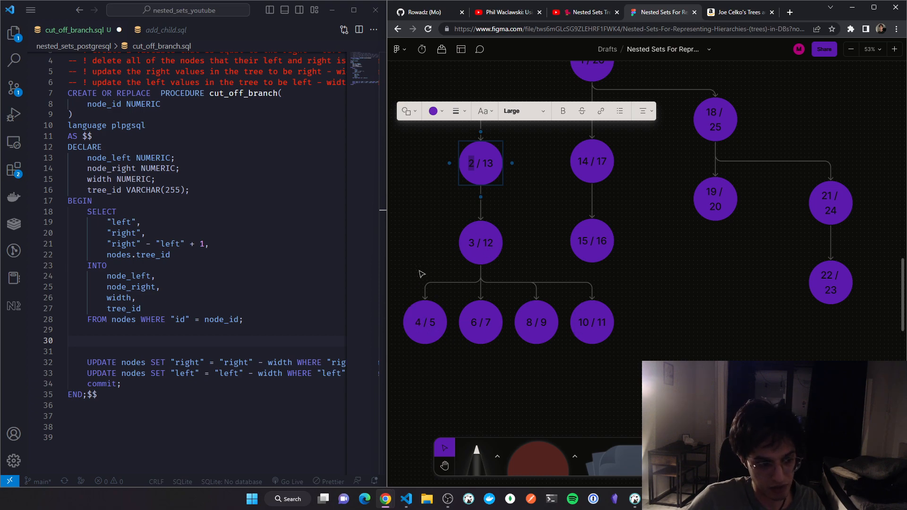
pyautogui.moveTo(658, 275)
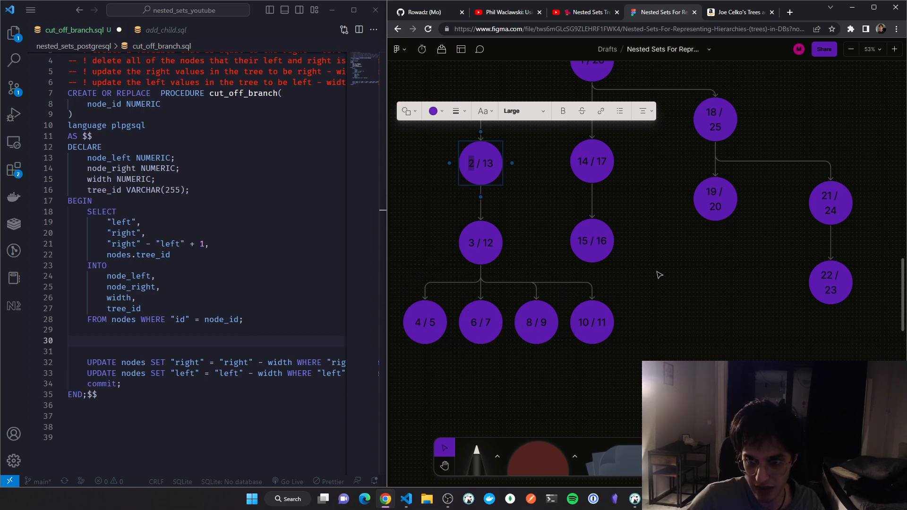
pyautogui.scroll(-3)
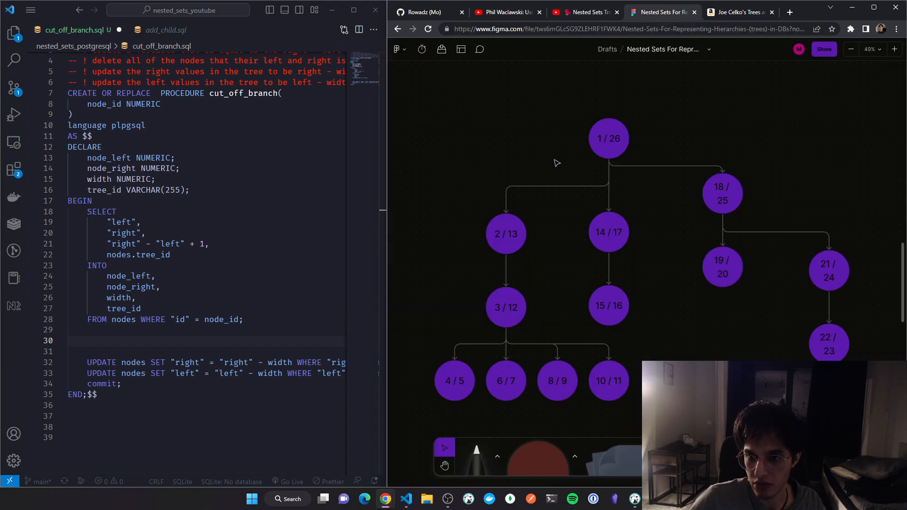
pyautogui.doubleClick(506, 233)
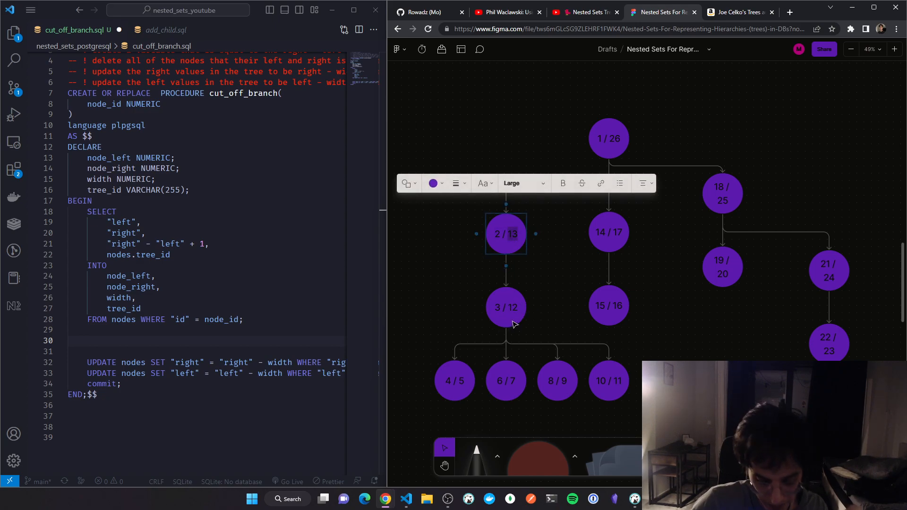
pyautogui.moveTo(516, 314)
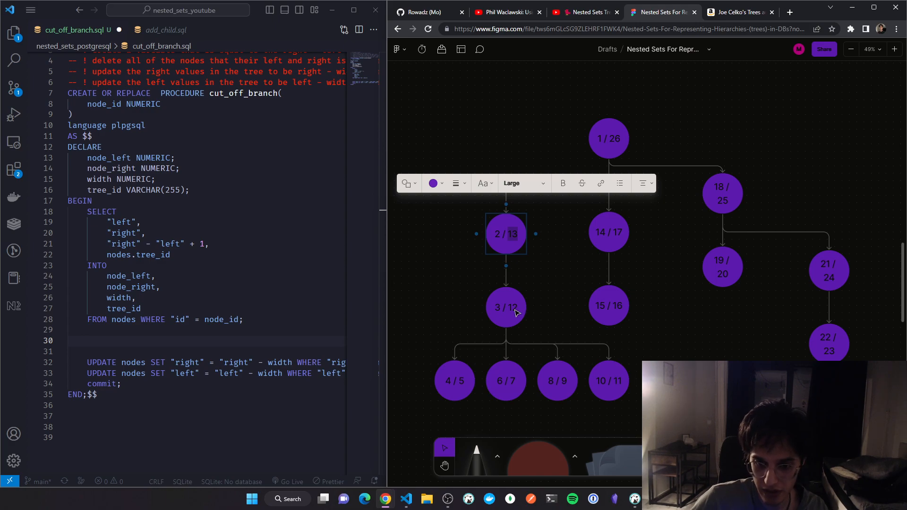
pyautogui.moveTo(455, 298)
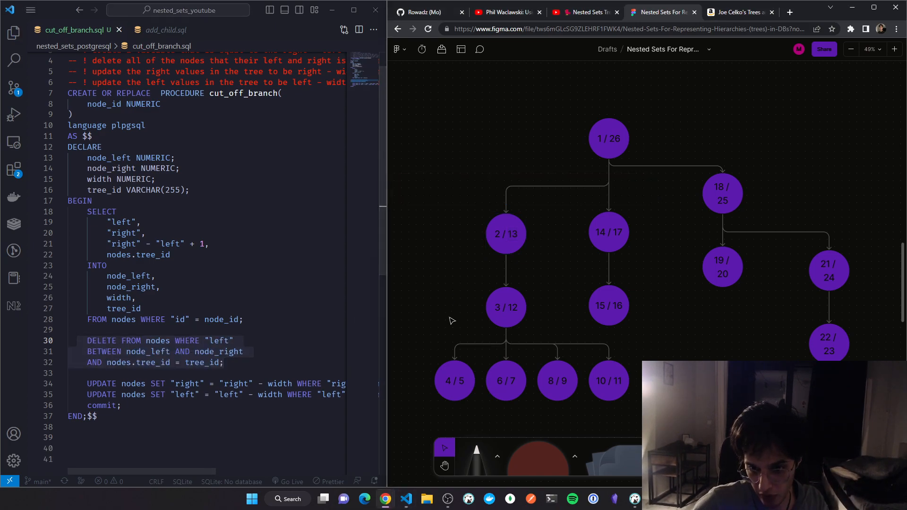
# Switch to the hierarchical data in MySQL talk paused on the indented tree query output
pyautogui.scroll(-3)
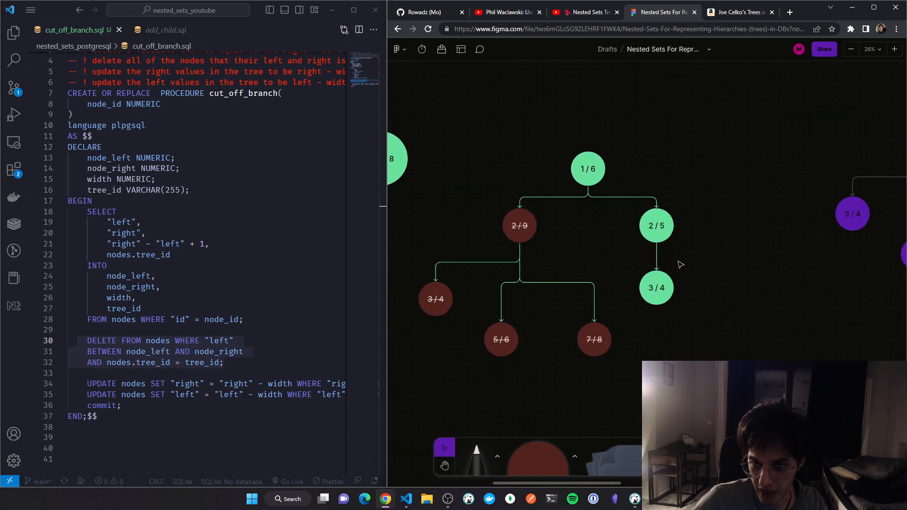
pyautogui.scroll(-3)
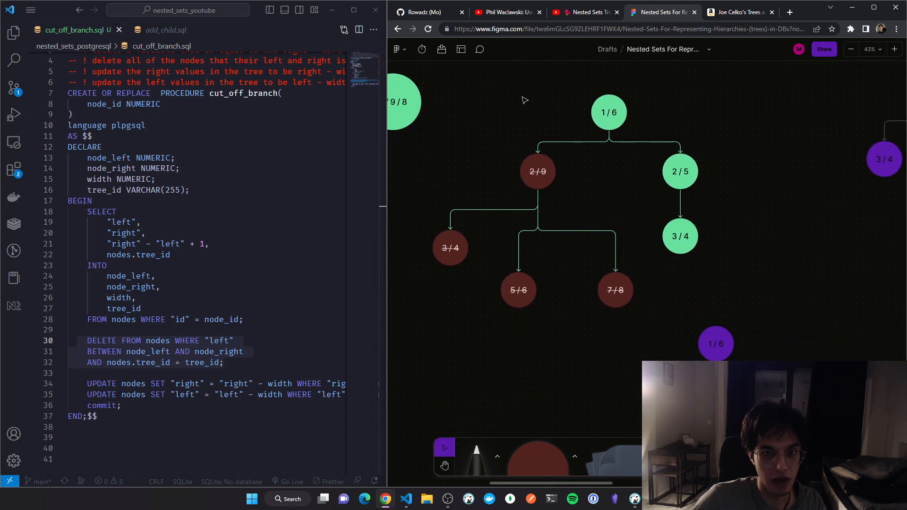
pyautogui.click(506, 12)
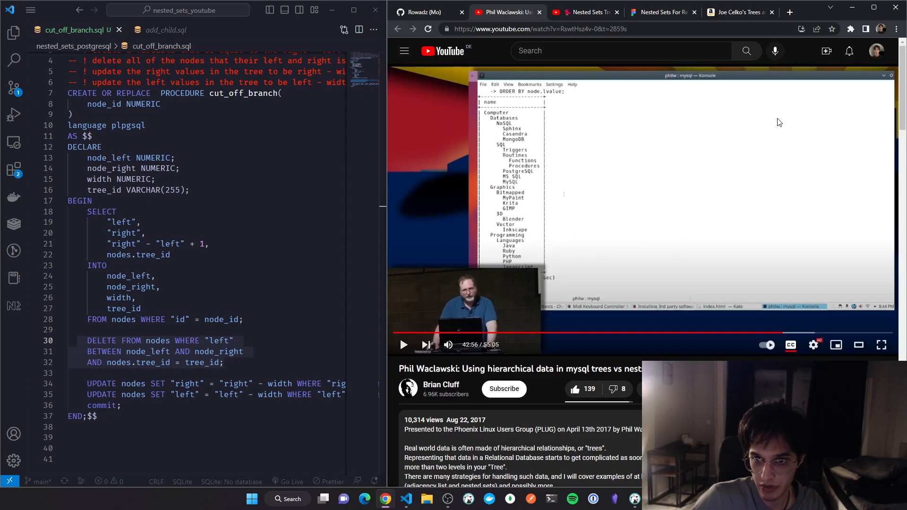
pyautogui.moveTo(563, 179)
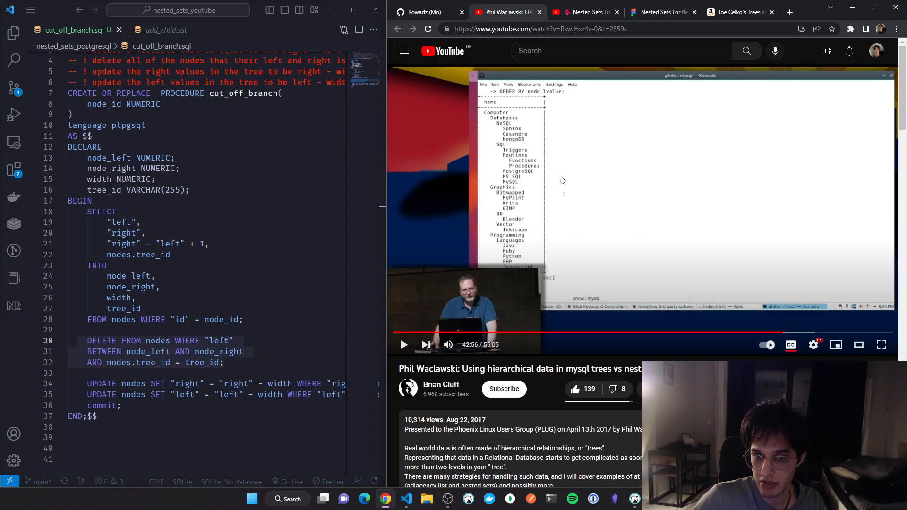
pyautogui.click(664, 13)
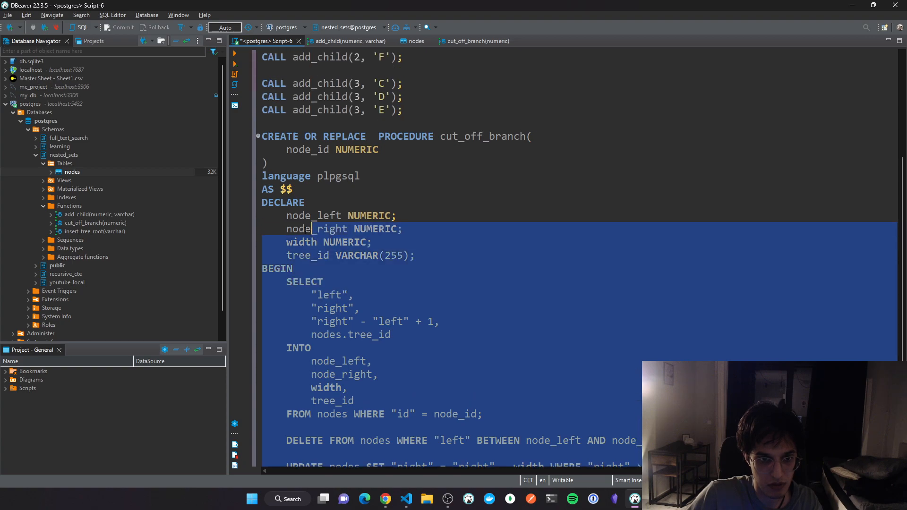
# Confirm deleting the existing nodes table in the Database Navigator
pyautogui.scroll(-3)
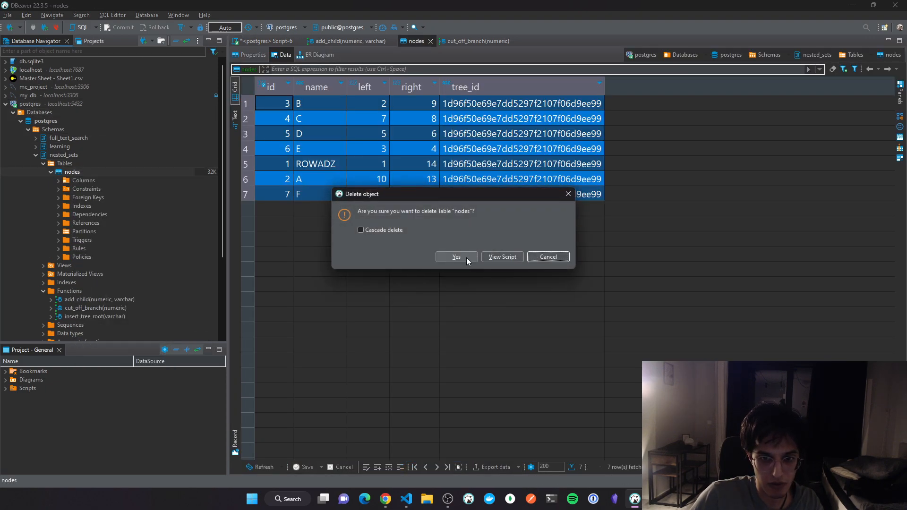
pyautogui.click(456, 257)
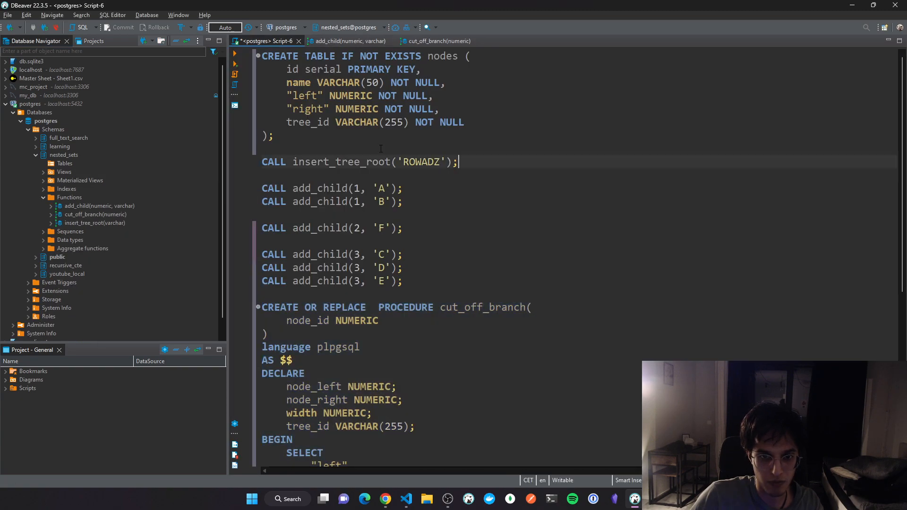
# Run CREATE TABLE nodes and insert_tree_root('ROWADZ'), then view the single root row with left 1 and right 2
pyautogui.moveTo(262, 161); pyautogui.dragTo(403, 281)
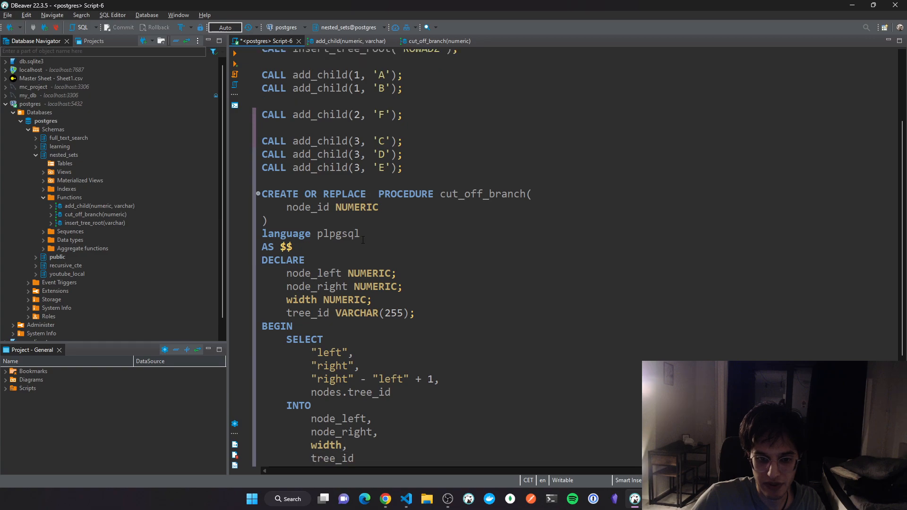
pyautogui.scroll(3)
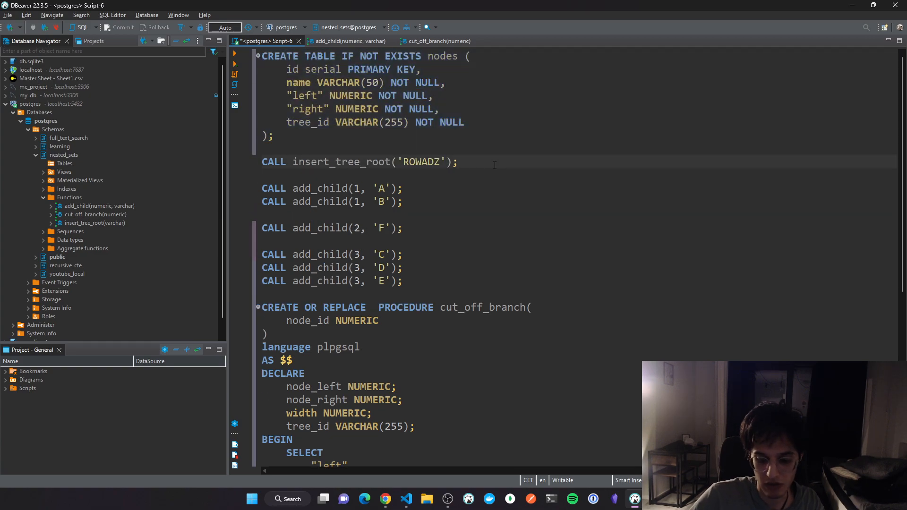
pyautogui.tripleClick(363, 163)
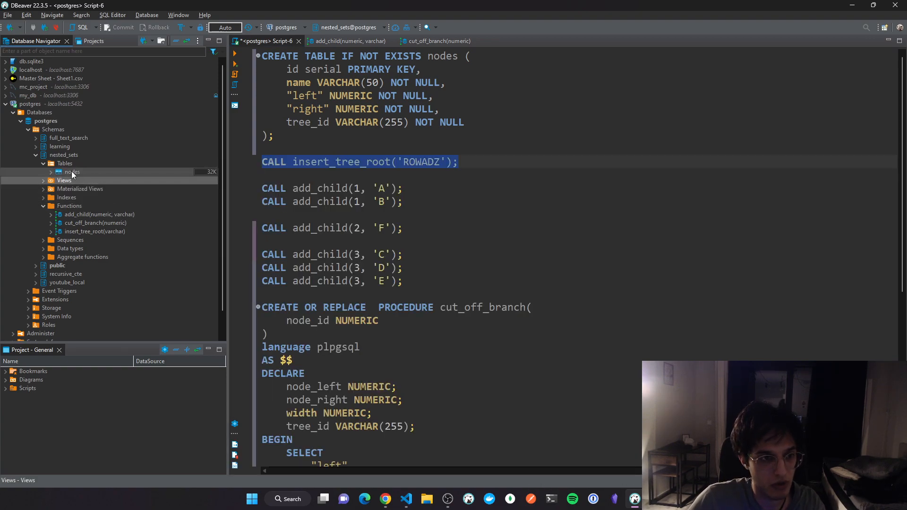
pyautogui.doubleClick(71, 172)
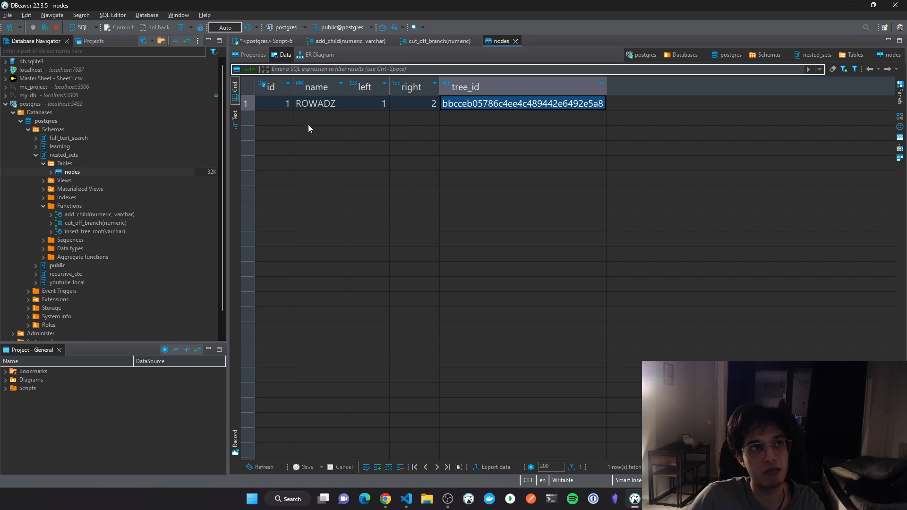
pyautogui.moveTo(469, 109)
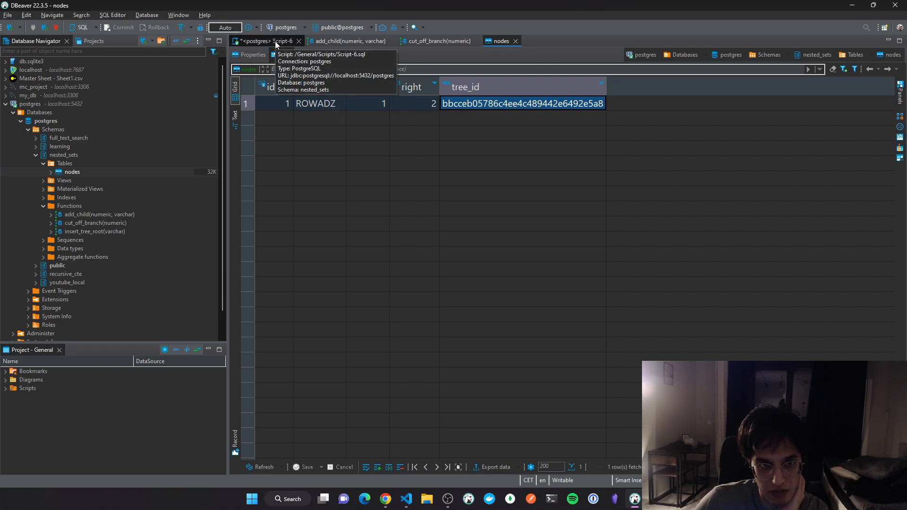
pyautogui.click(266, 41)
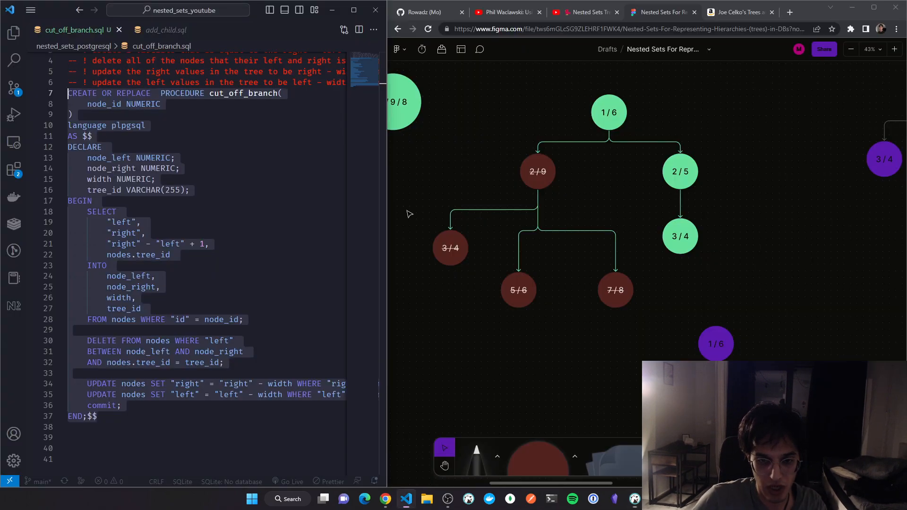
# Inspect the nodes table data, noting ROWADZ's right value 14 and B's right value 9
pyautogui.click(680, 171)
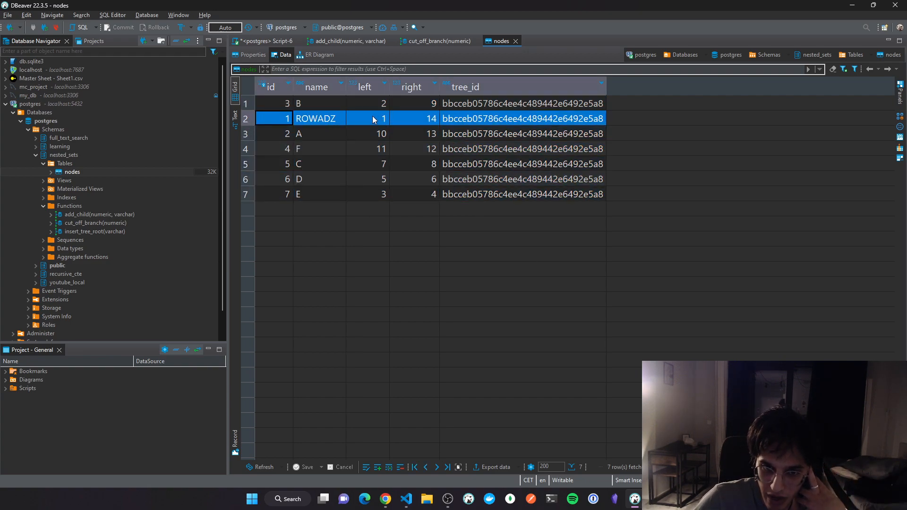
pyautogui.moveTo(419, 121)
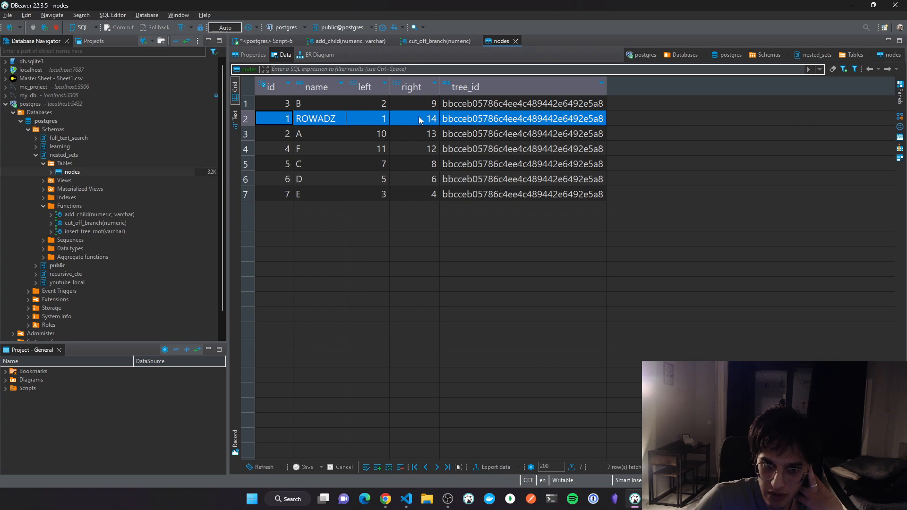
pyautogui.click(415, 118)
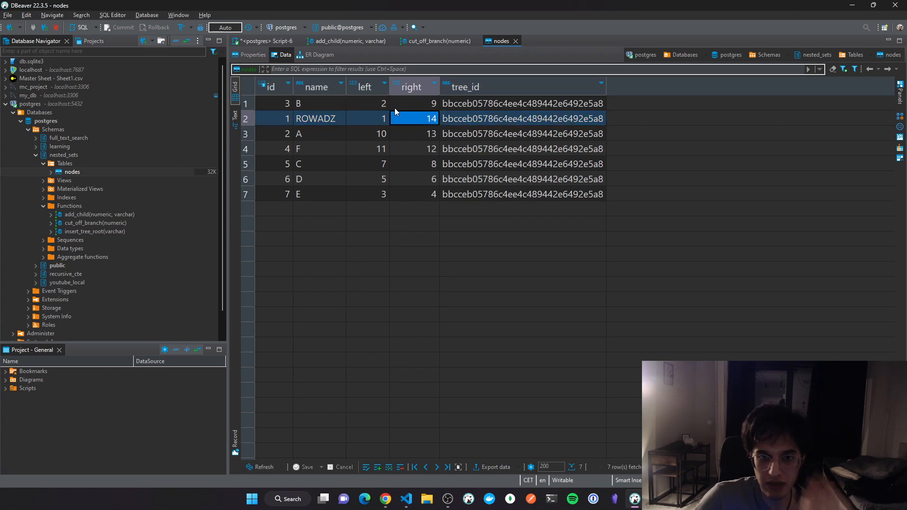
pyautogui.click(368, 103)
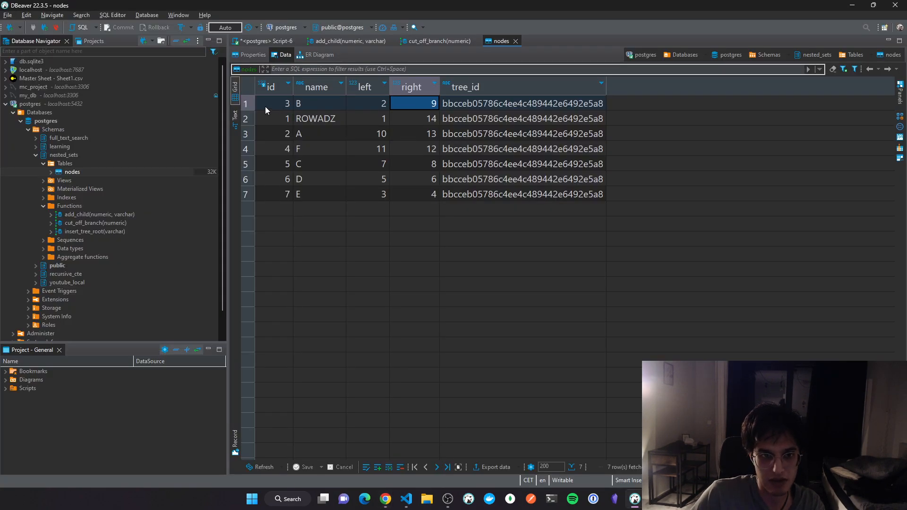
pyautogui.click(527, 104)
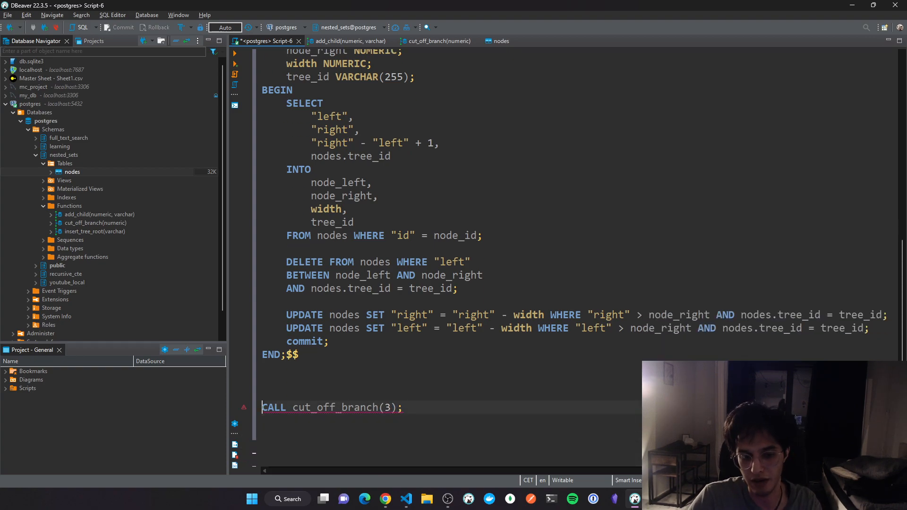
# Run CALL cut_off_branch(3) from the script with Ctrl+Enter
pyautogui.press('Ctrl+Enter')
pyautogui.write('-- ')
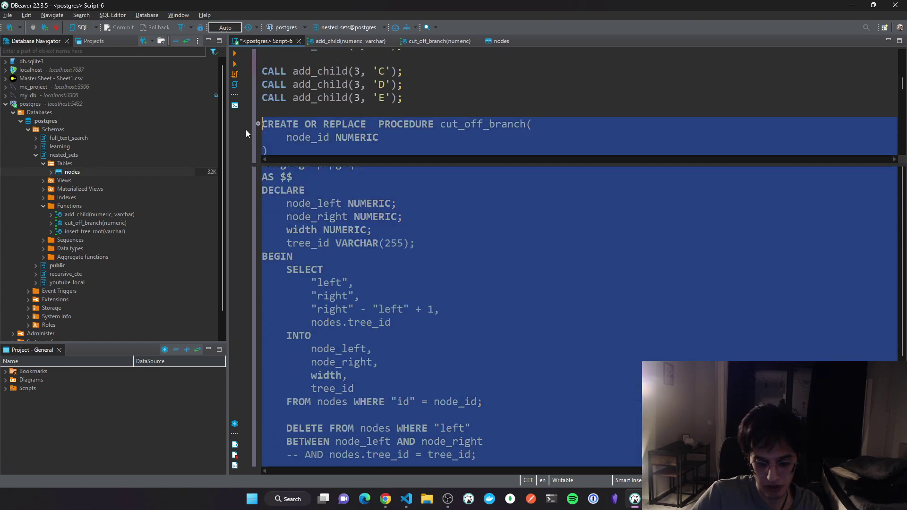
# View the nodes table after the call, showing ROWADZ 1/6, A 2/5 and F 3/4
pyautogui.scroll(-3)
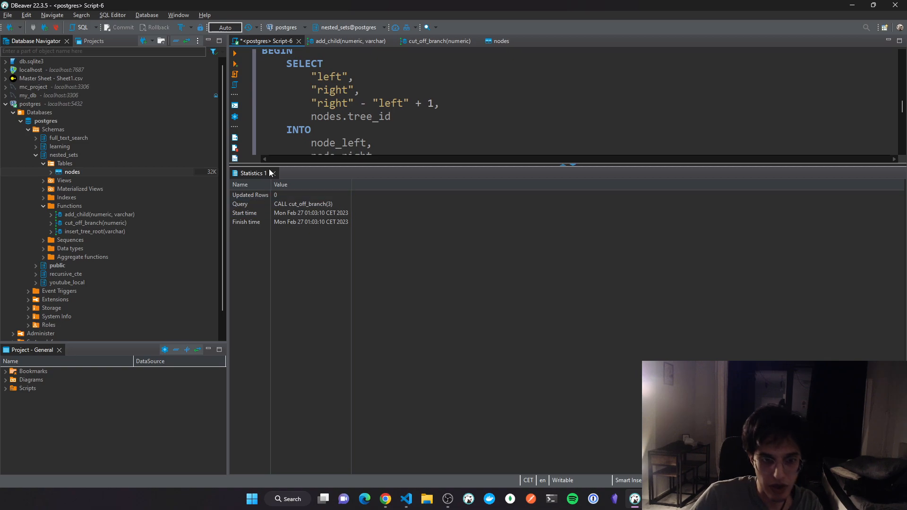
pyautogui.click(497, 41)
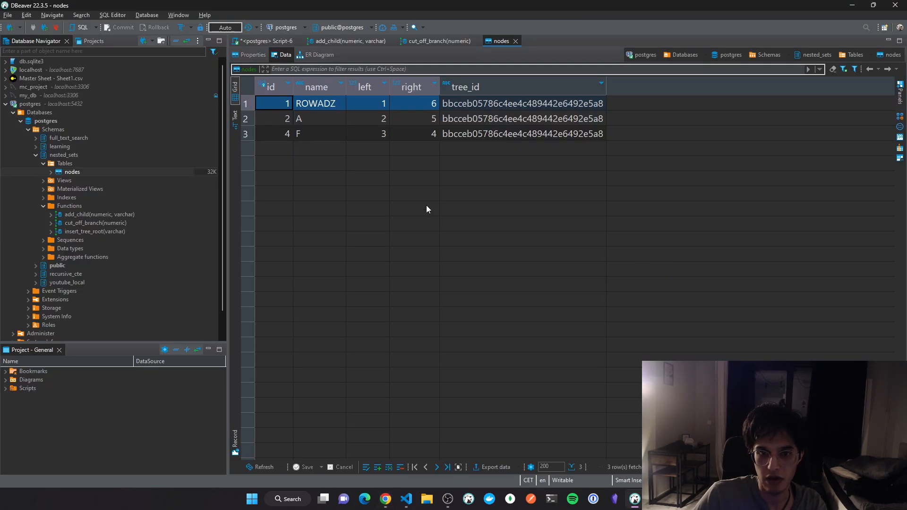
# Back in the Script-6 tab, highlight every use of tree_id from the commented-out delete condition
pyautogui.click(267, 41)
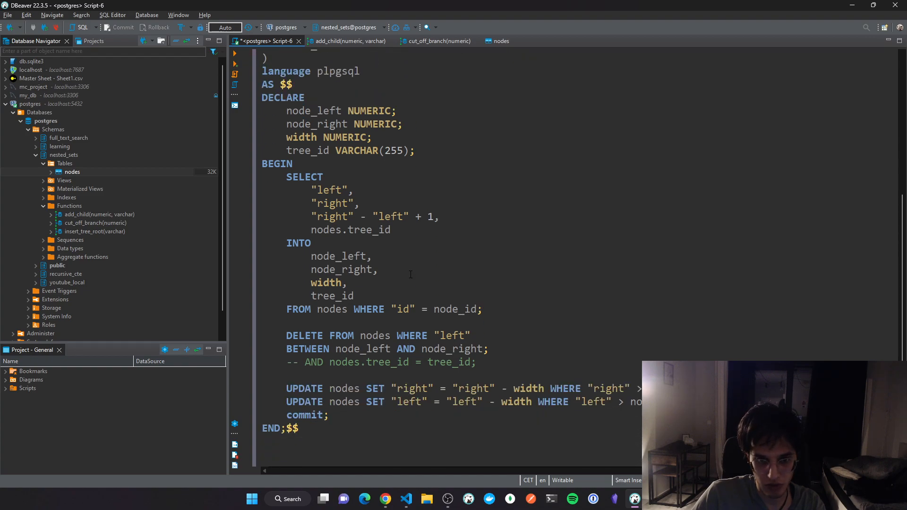
pyautogui.doubleClick(450, 363)
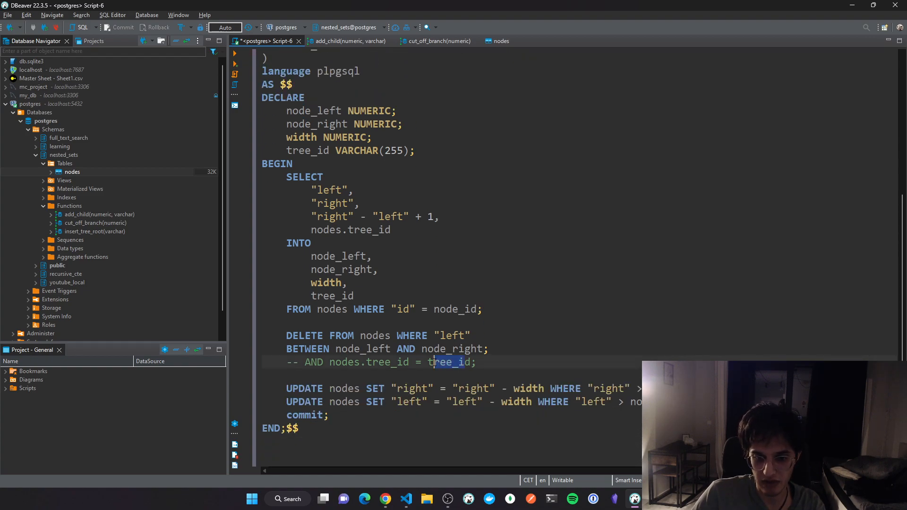
pyautogui.doubleClick(450, 363)
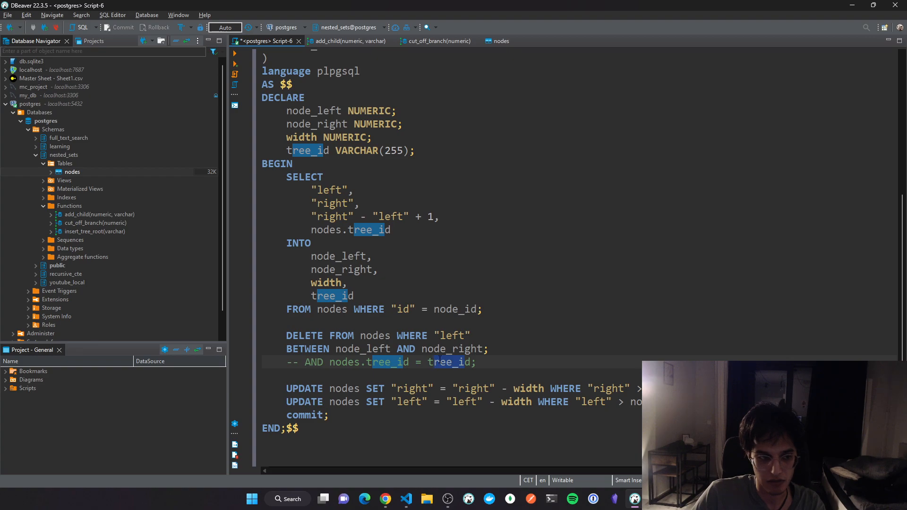